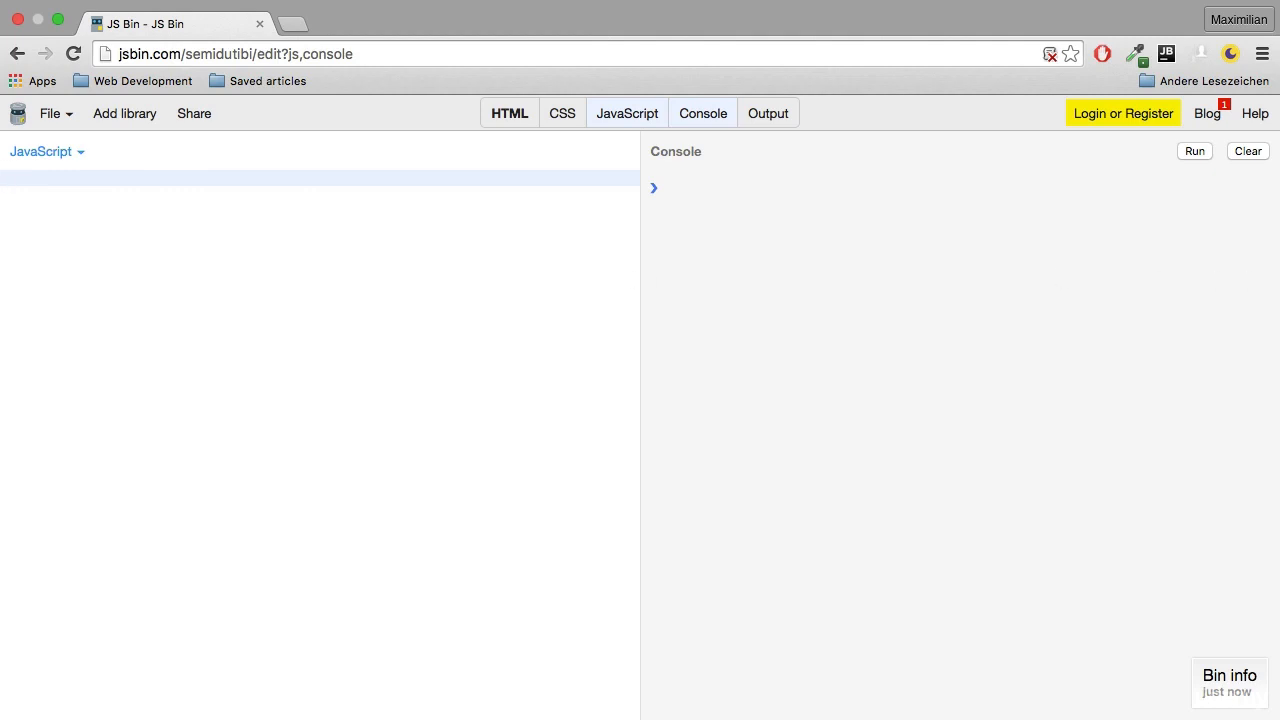
# Declare var number = 5; and start a while () { loop below it.
pyautogui.write('v')
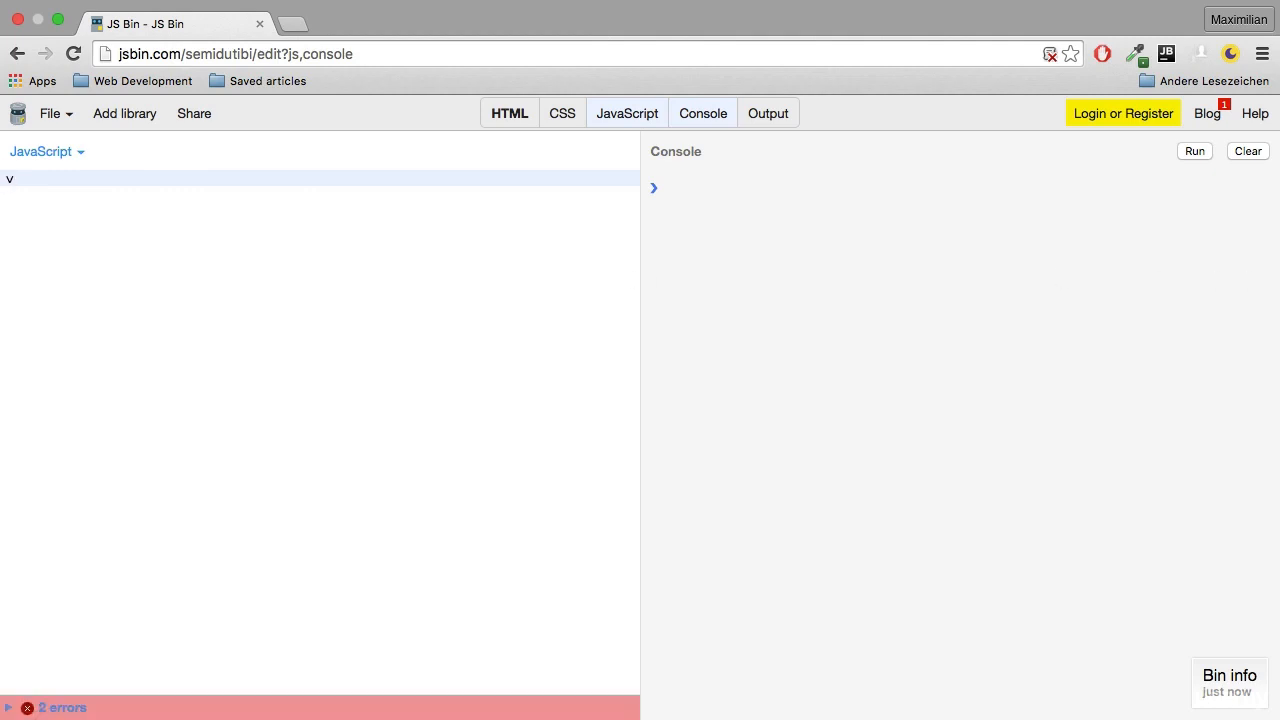
pyautogui.write('ar num')
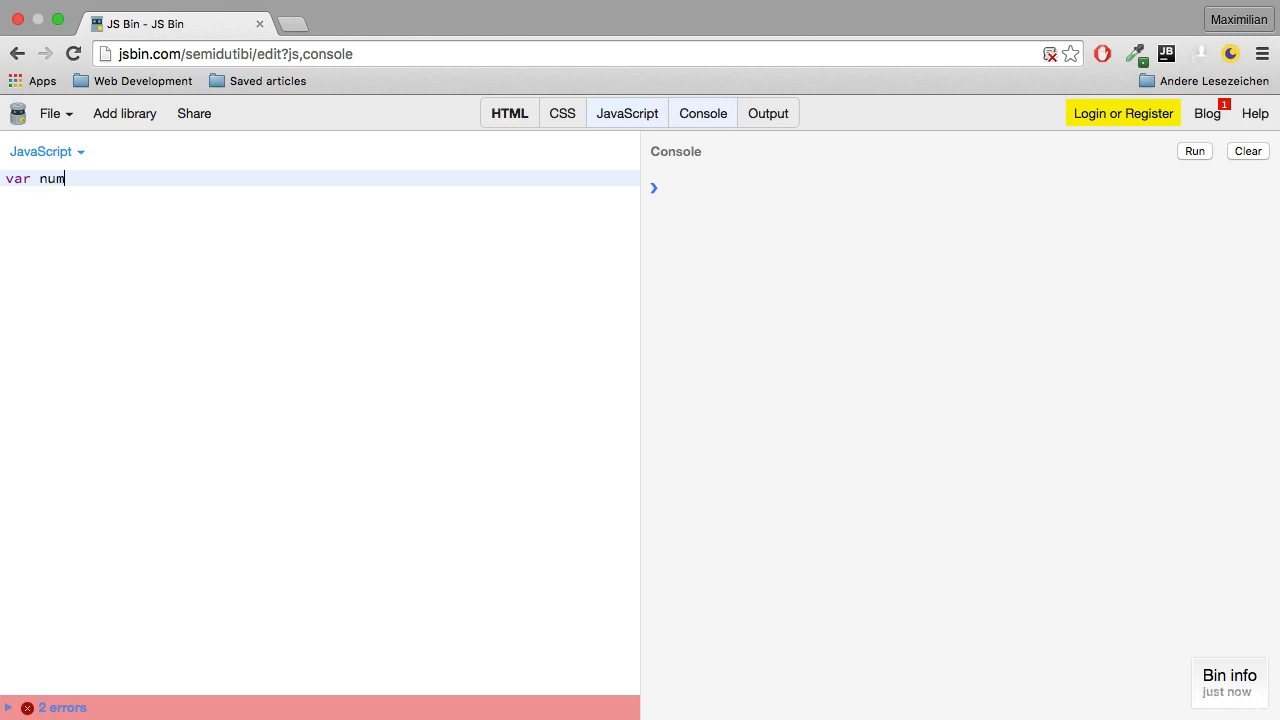
pyautogui.write('ber = 5;')
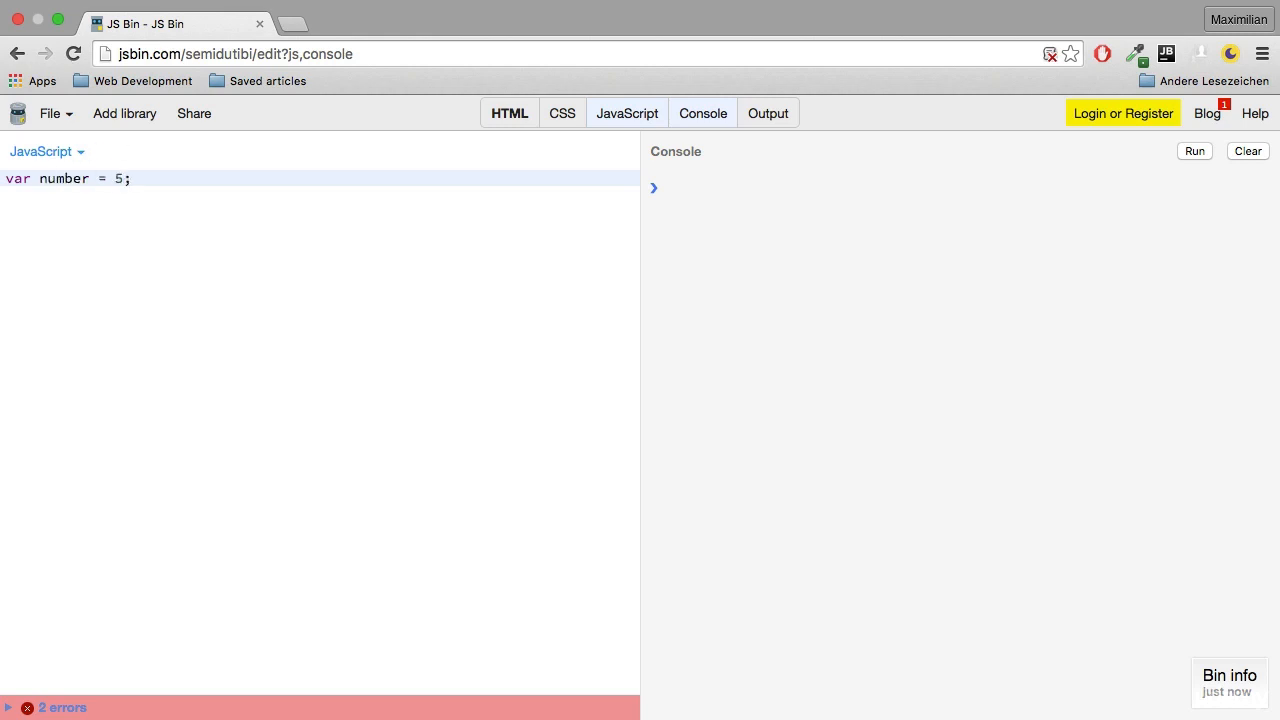
pyautogui.write('w')
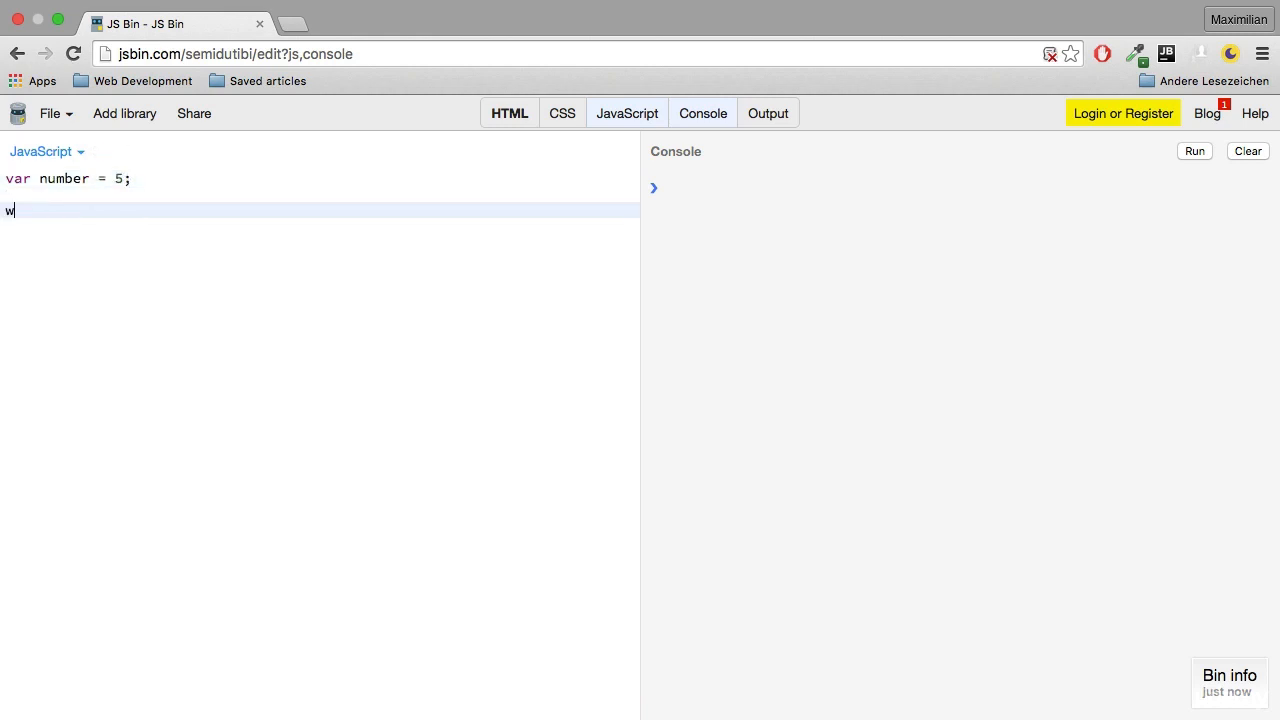
pyautogui.write('hile')
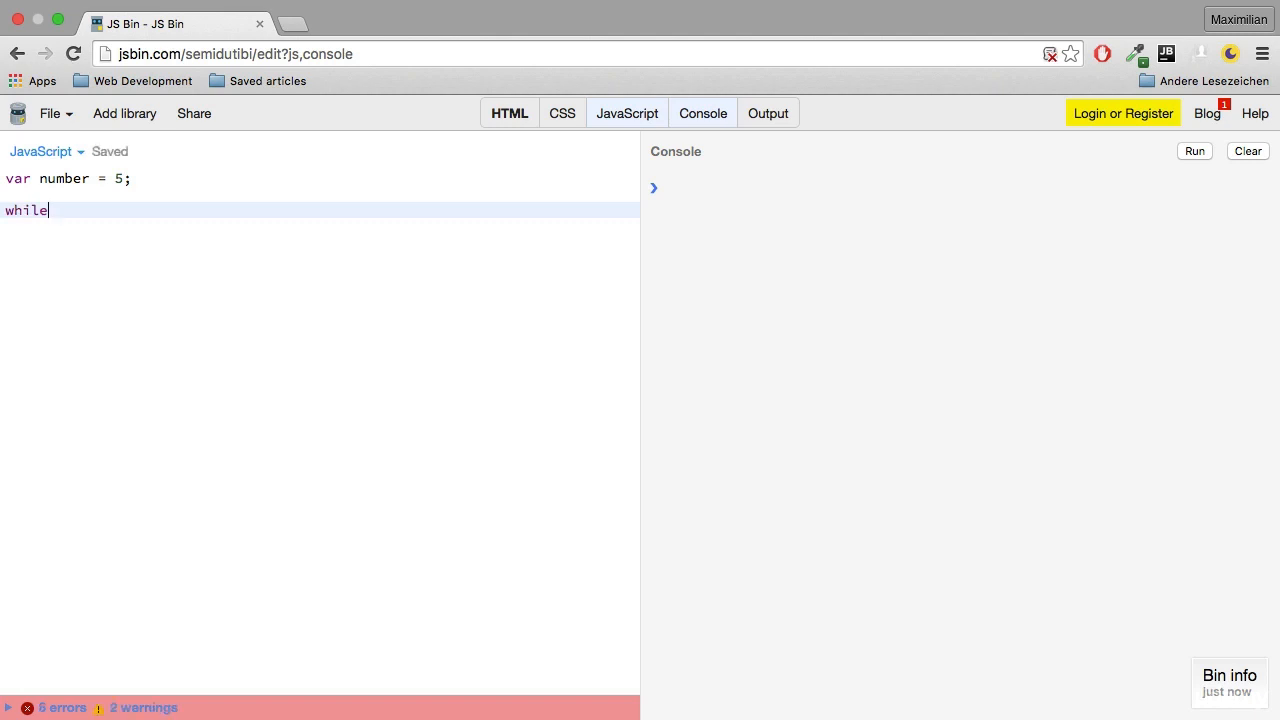
pyautogui.write('()')
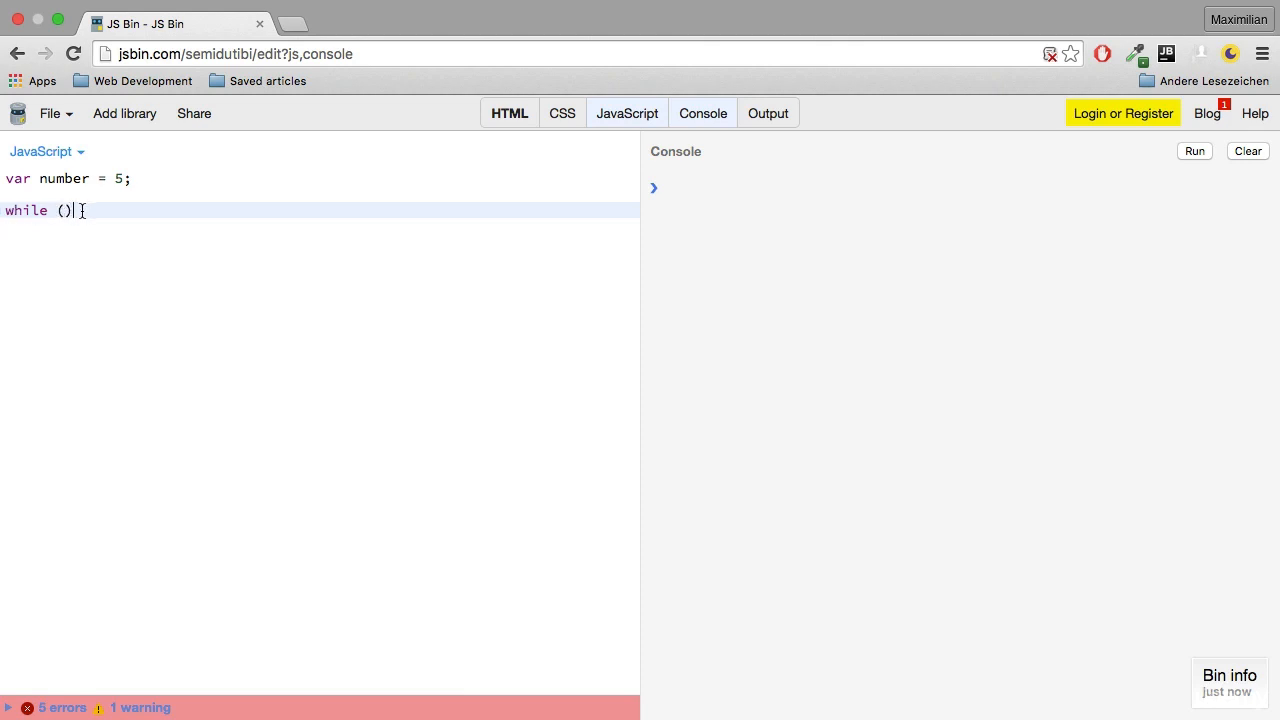
pyautogui.write('{')
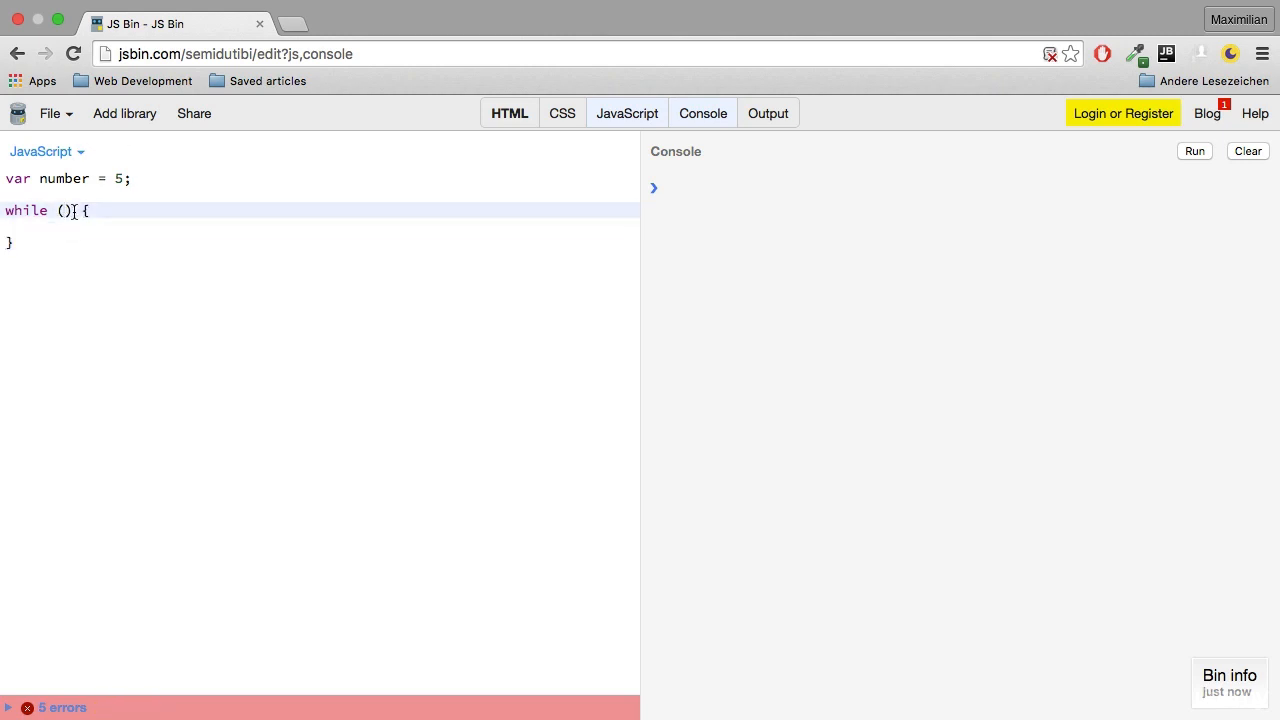
# Fill the condition number < 7 and the body console.log(number); number++;.
pyautogui.write('number')
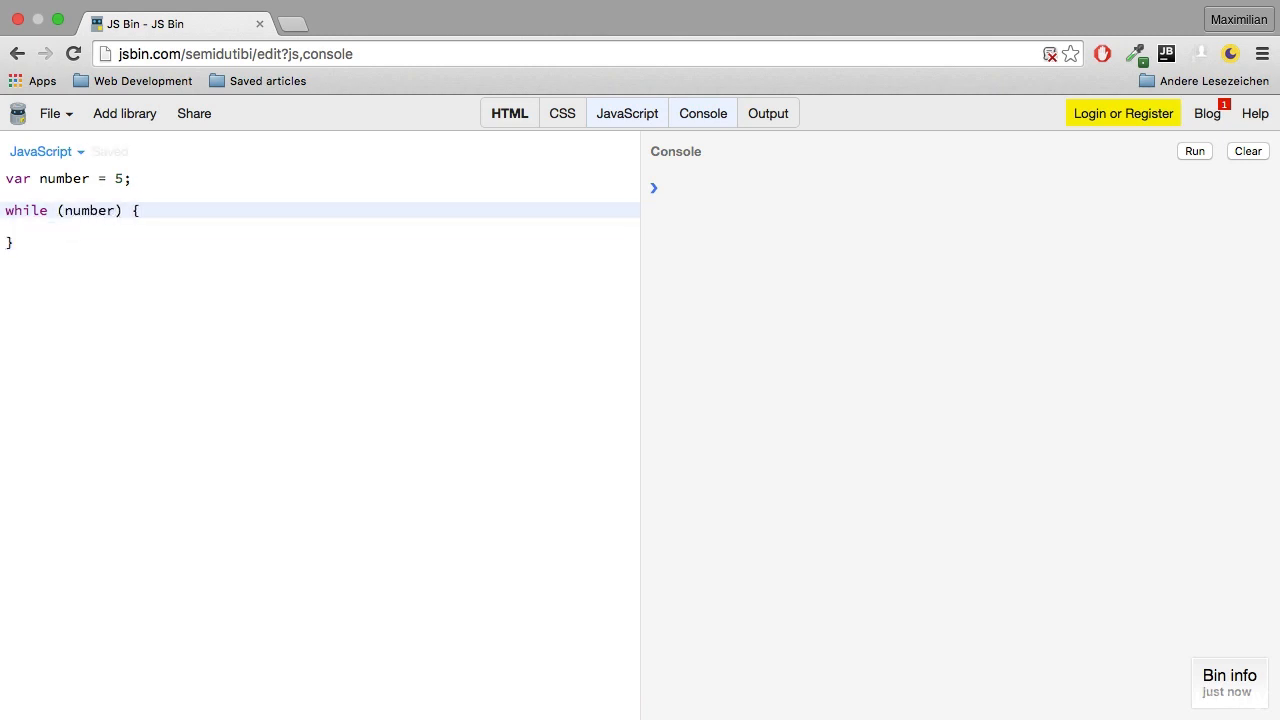
pyautogui.write('<')
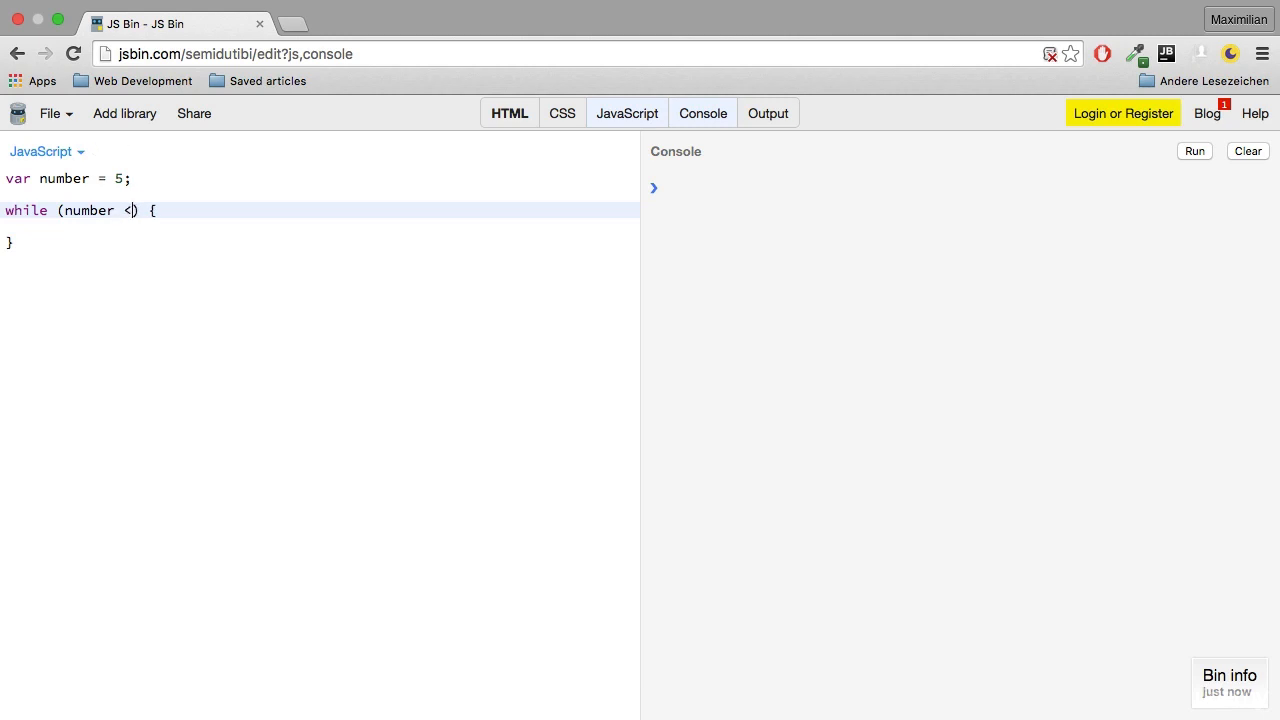
pyautogui.write('7')
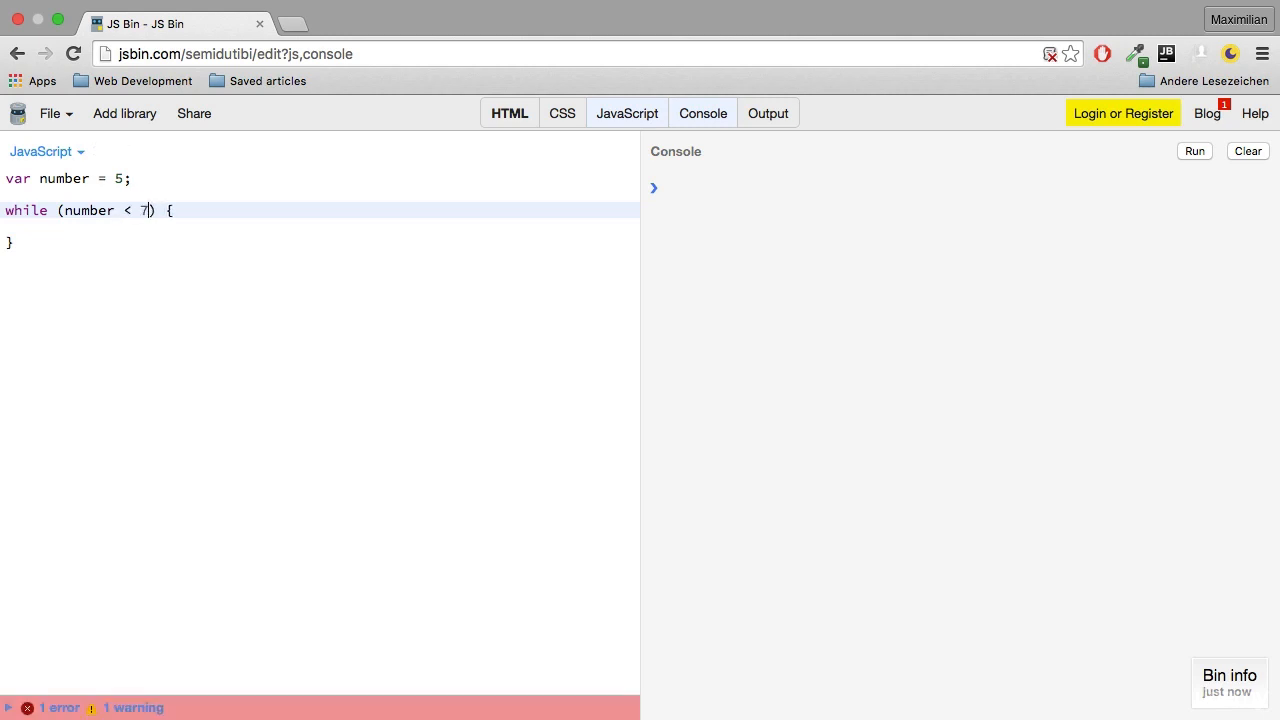
pyautogui.write('c')
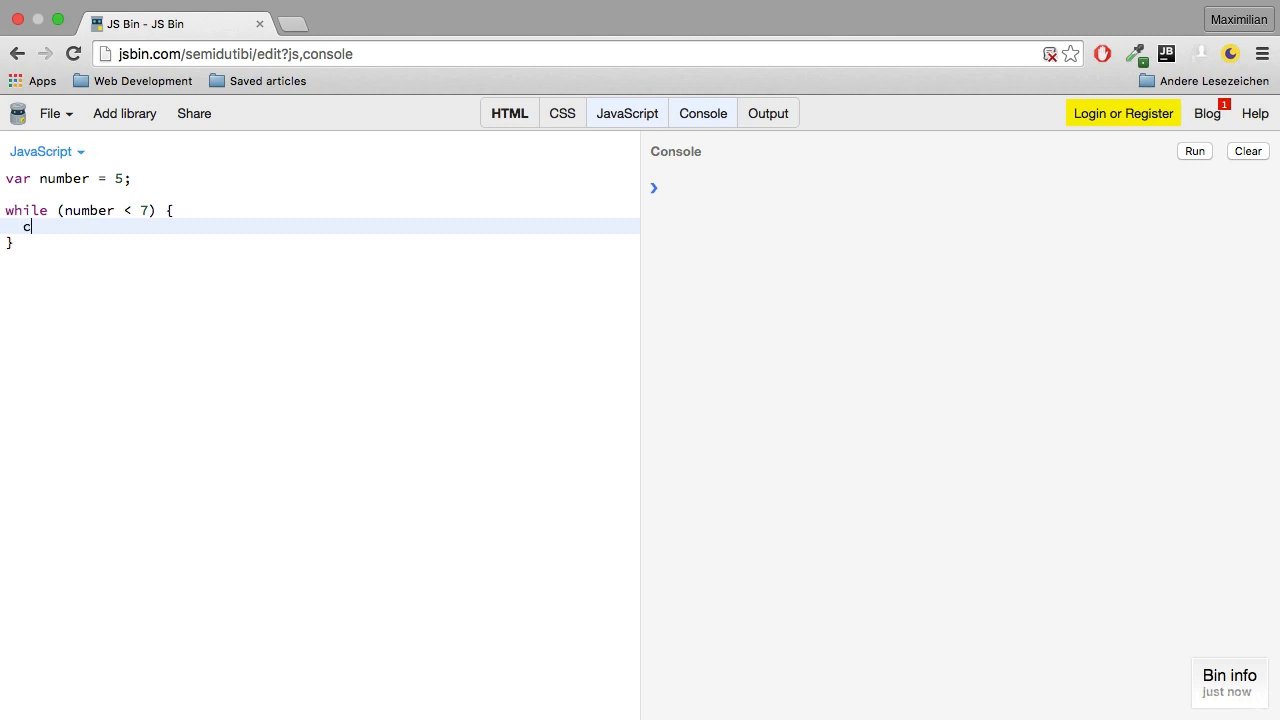
pyautogui.write('onsole.log(number);')
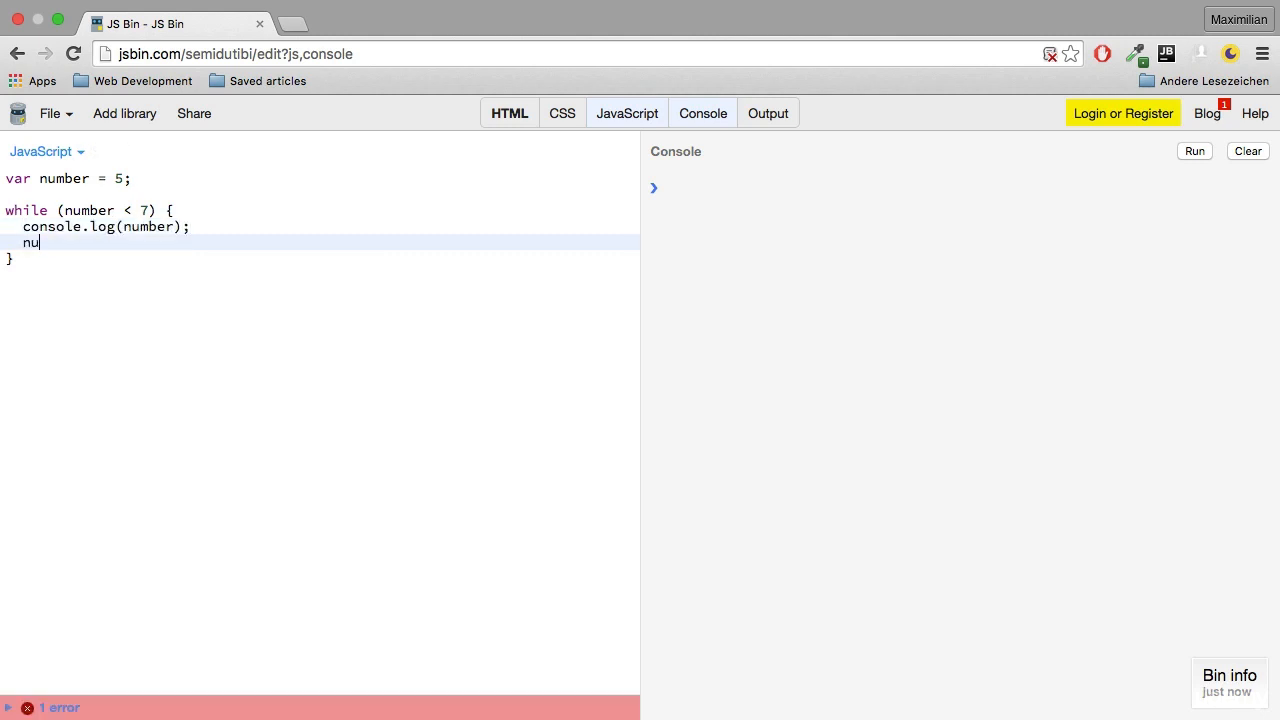
pyautogui.write('mber++;')
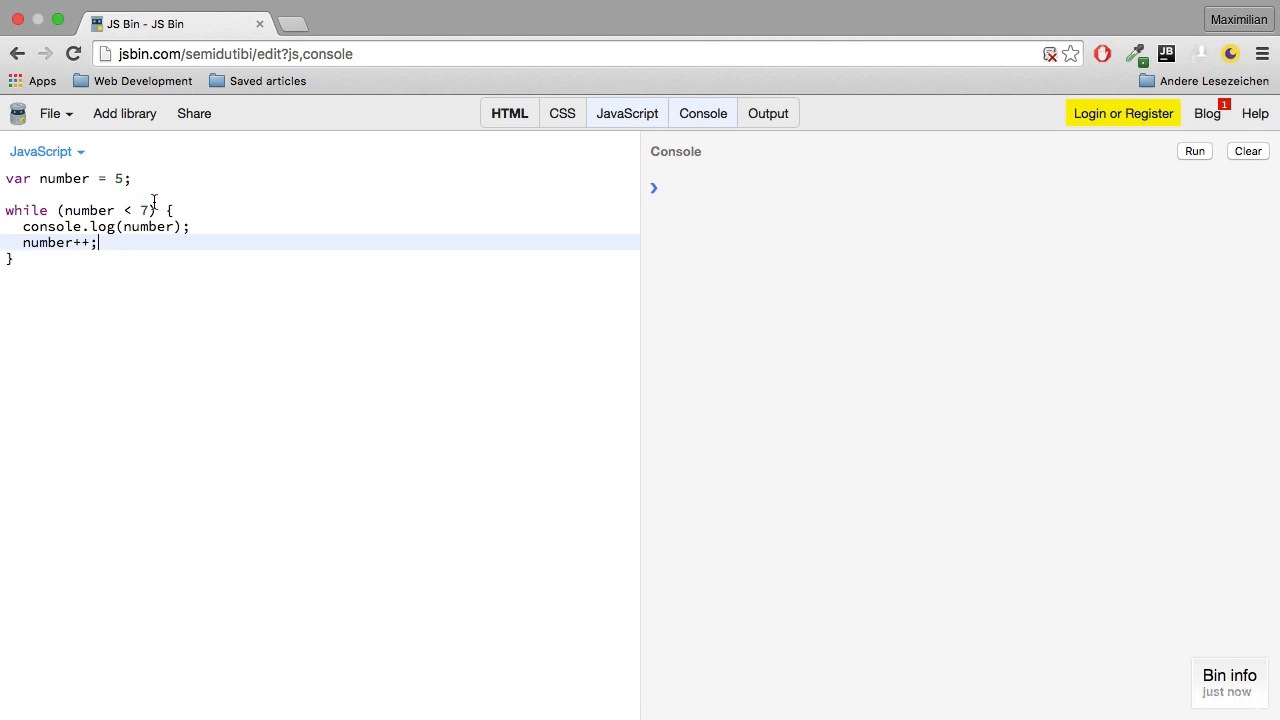
pyautogui.moveTo(964, 180)
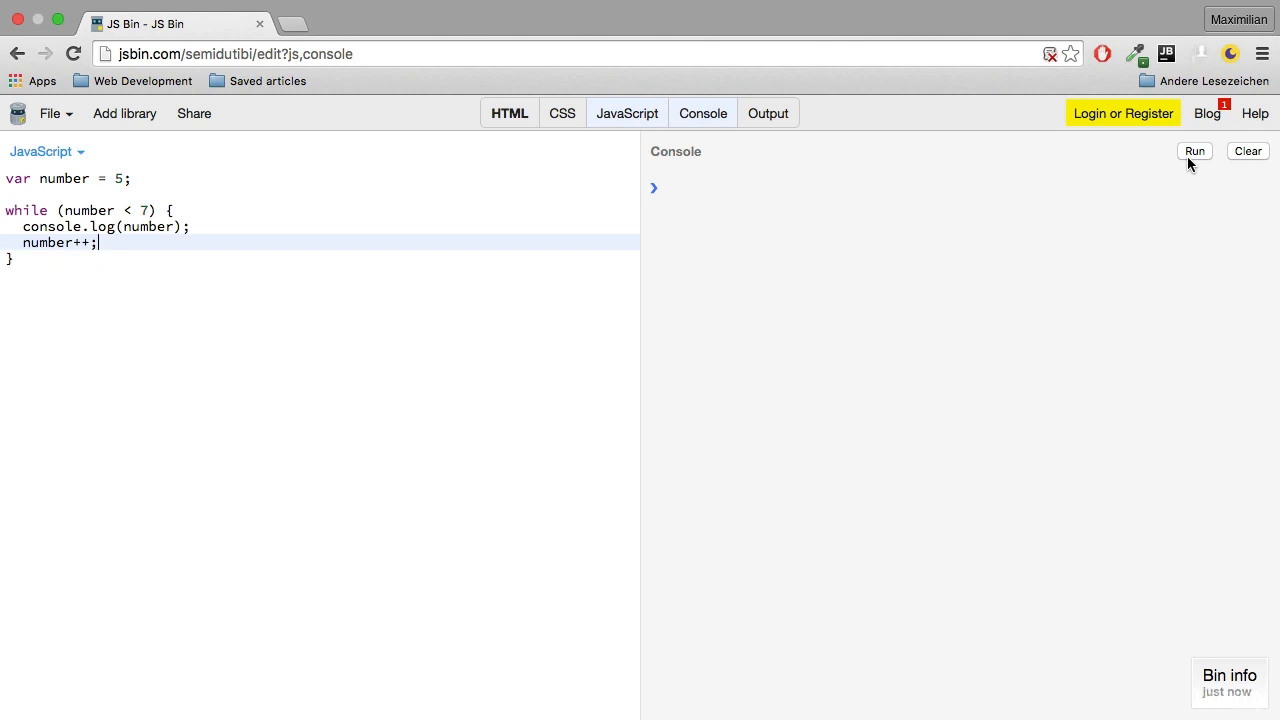
# Run the while loop so the console prints 5 and 6.
pyautogui.click(1194, 152)
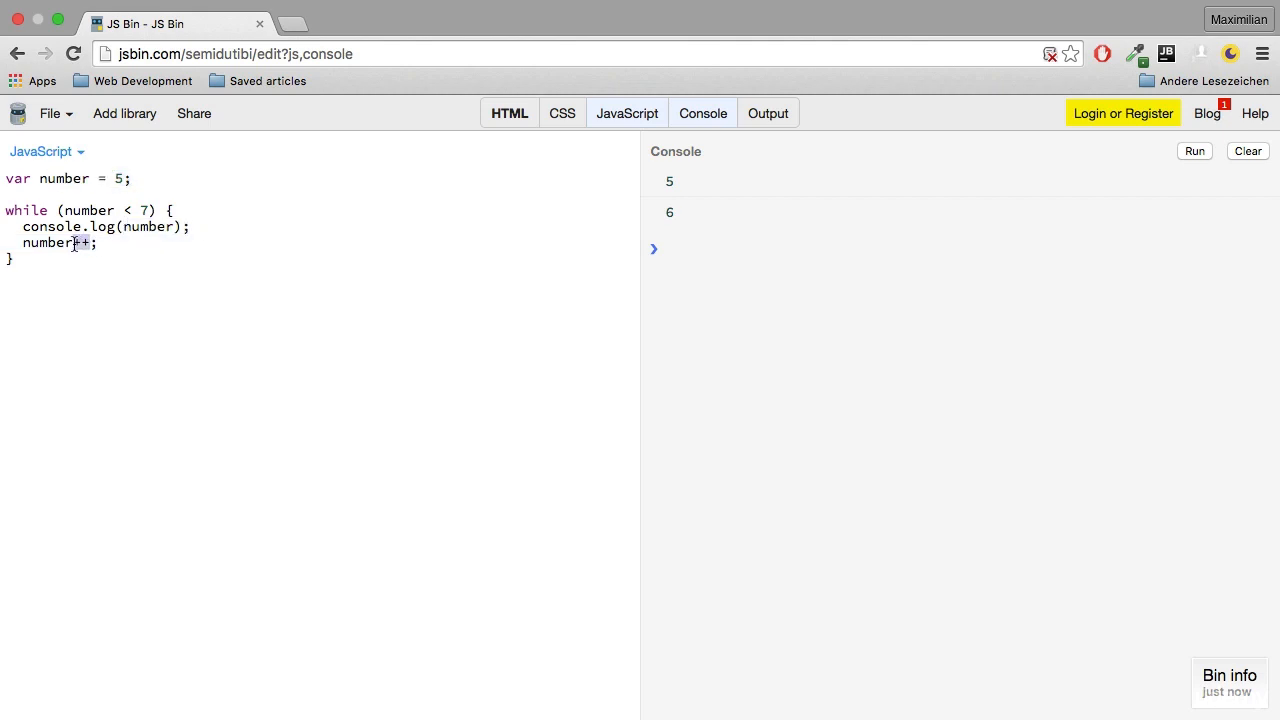
pyautogui.moveTo(152, 210)
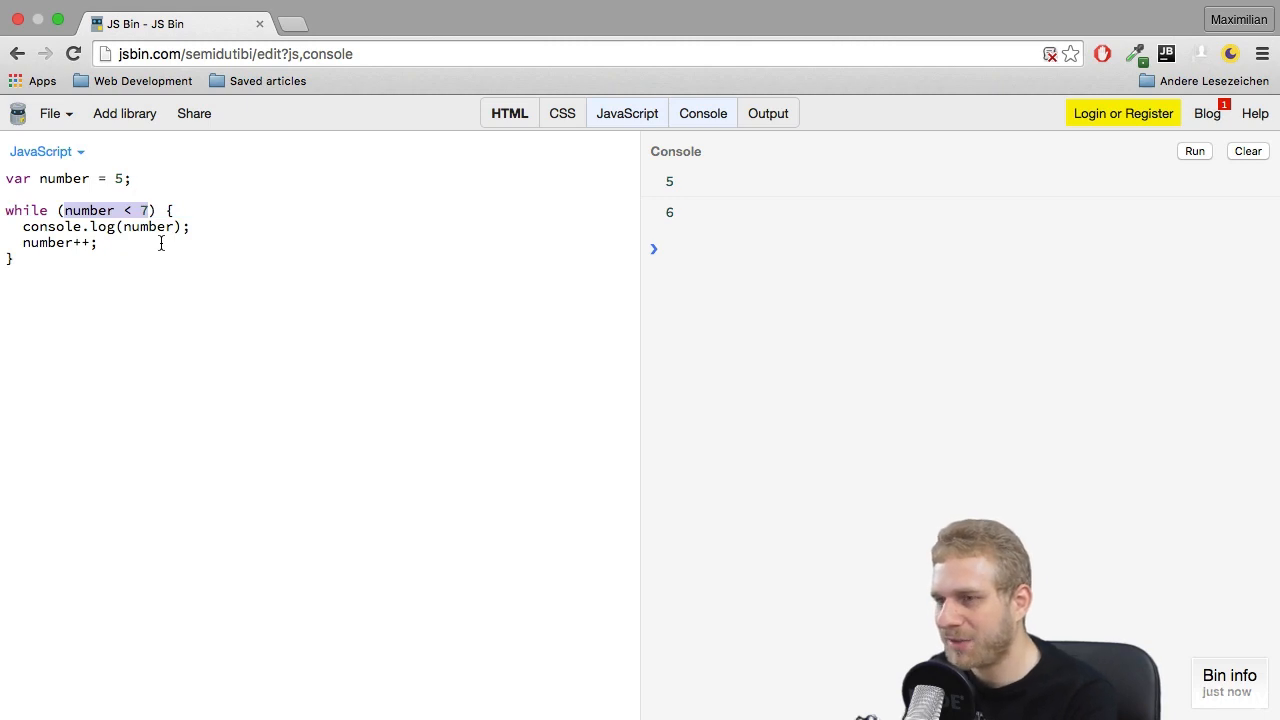
# Replace the while condition number < 7 with condition, then with true.
pyautogui.write('c')
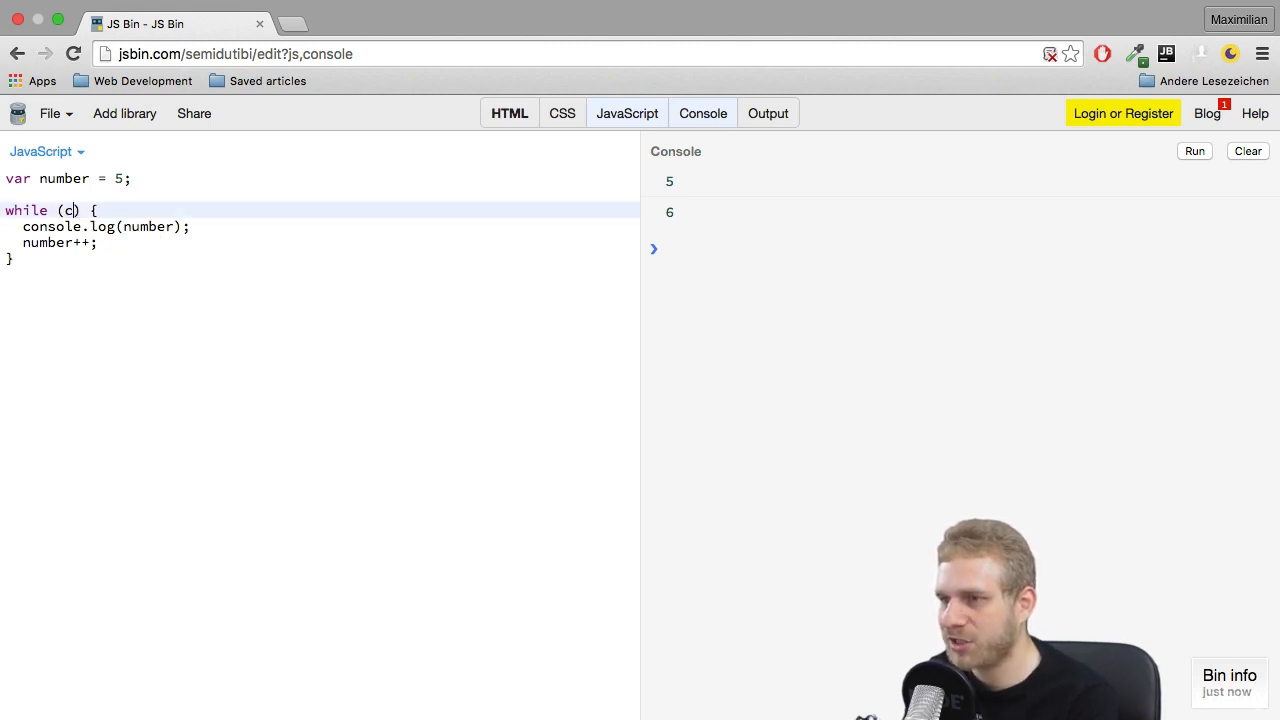
pyautogui.write('ondition')
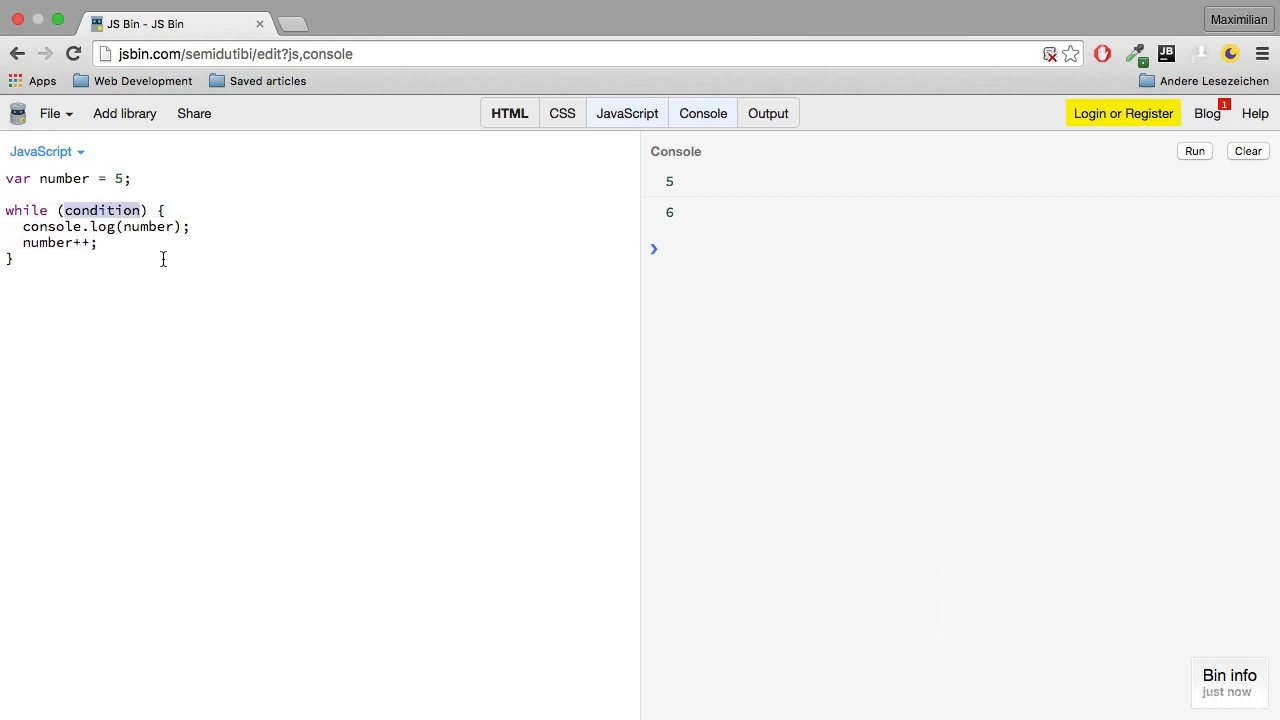
pyautogui.write('true')
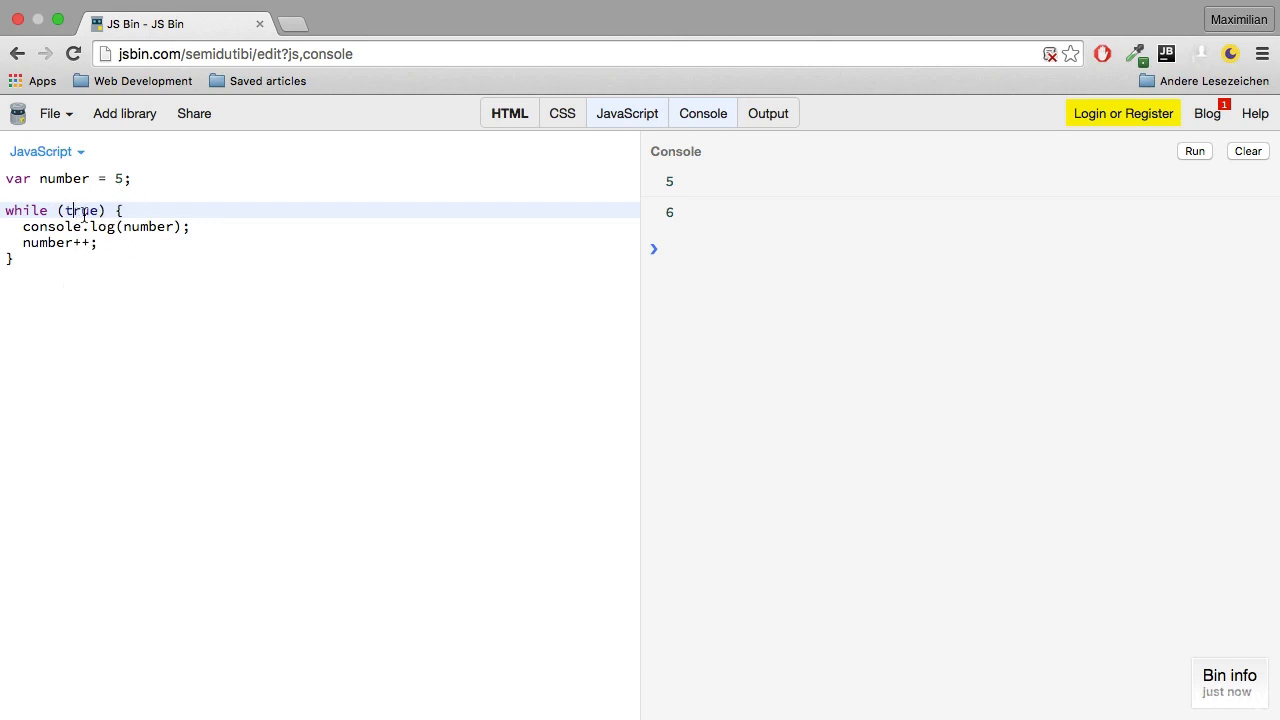
pyautogui.moveTo(180, 324)
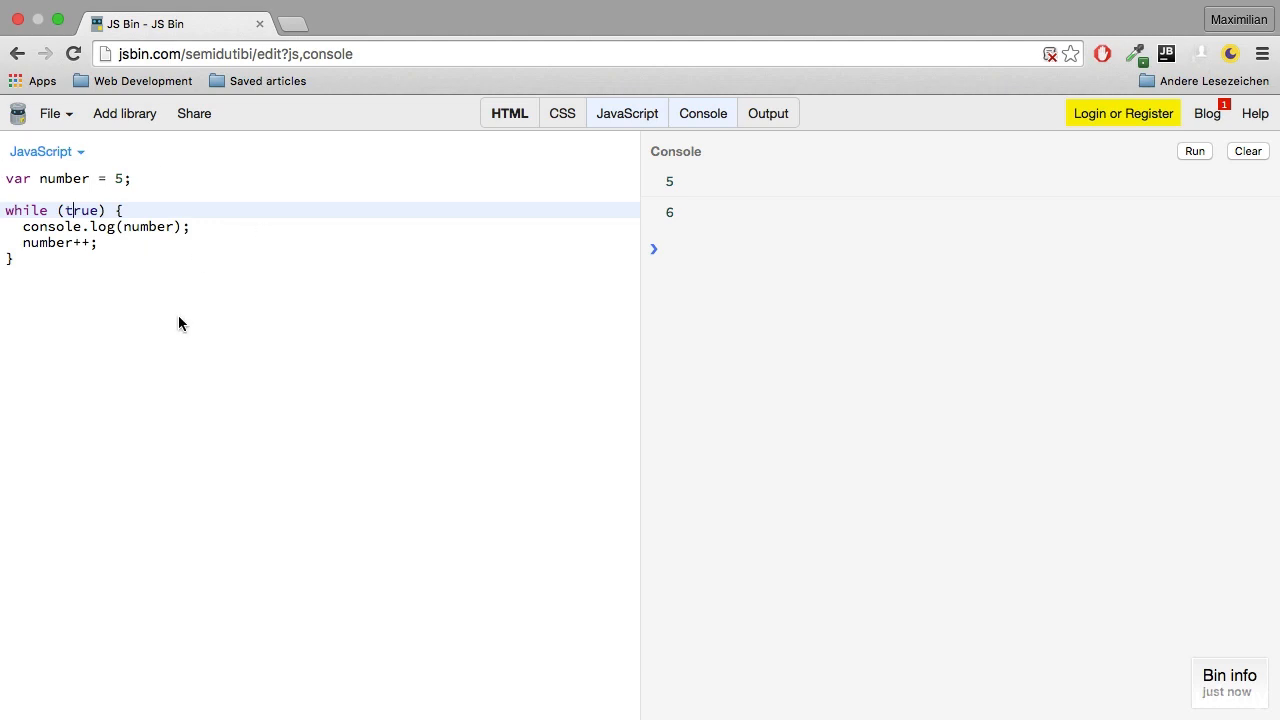
pyautogui.moveTo(110, 242)
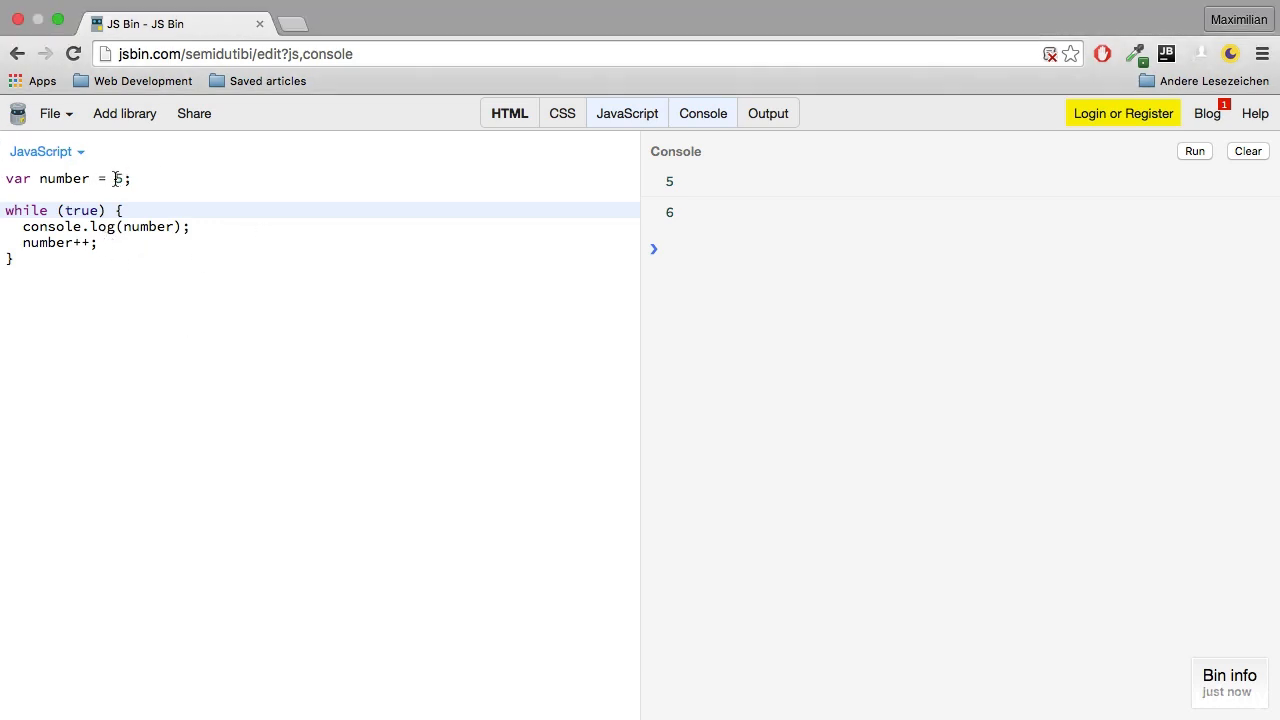
# Rename the variable to condition = true, loop on condition, and add var i = 2.
pyautogui.doubleClick(64, 178)
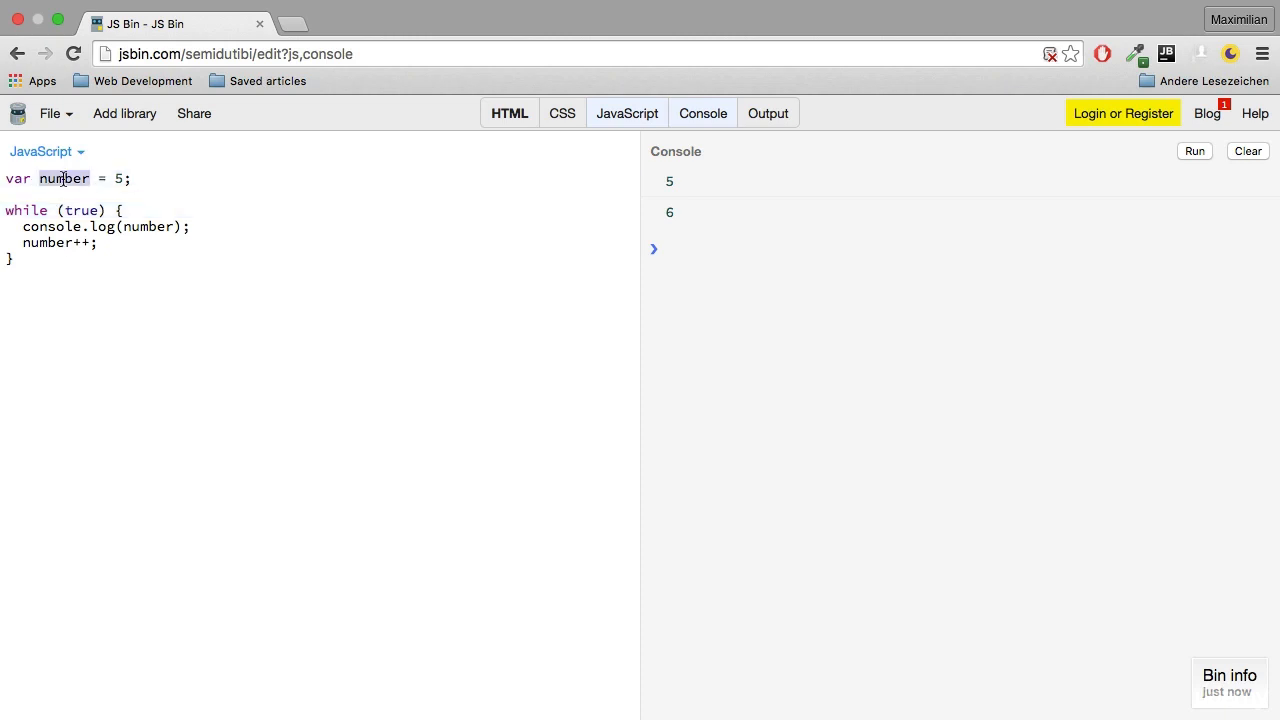
pyautogui.write('condition')
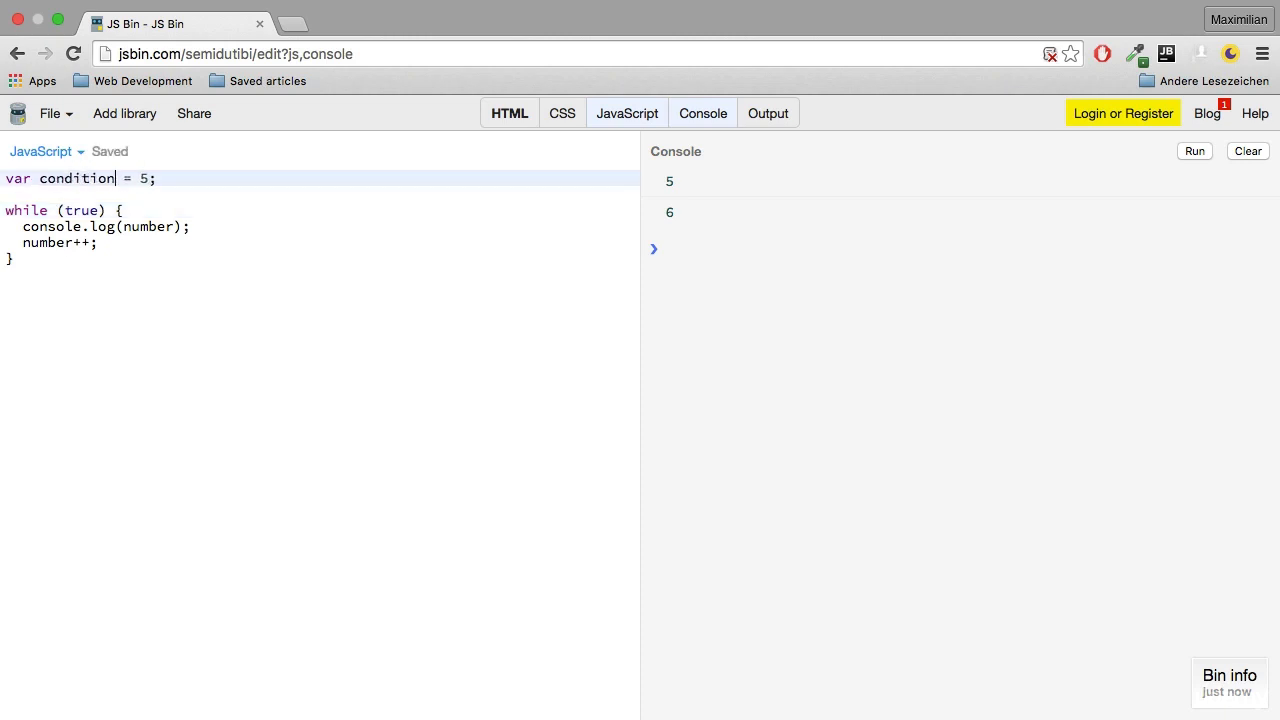
pyautogui.write('true')
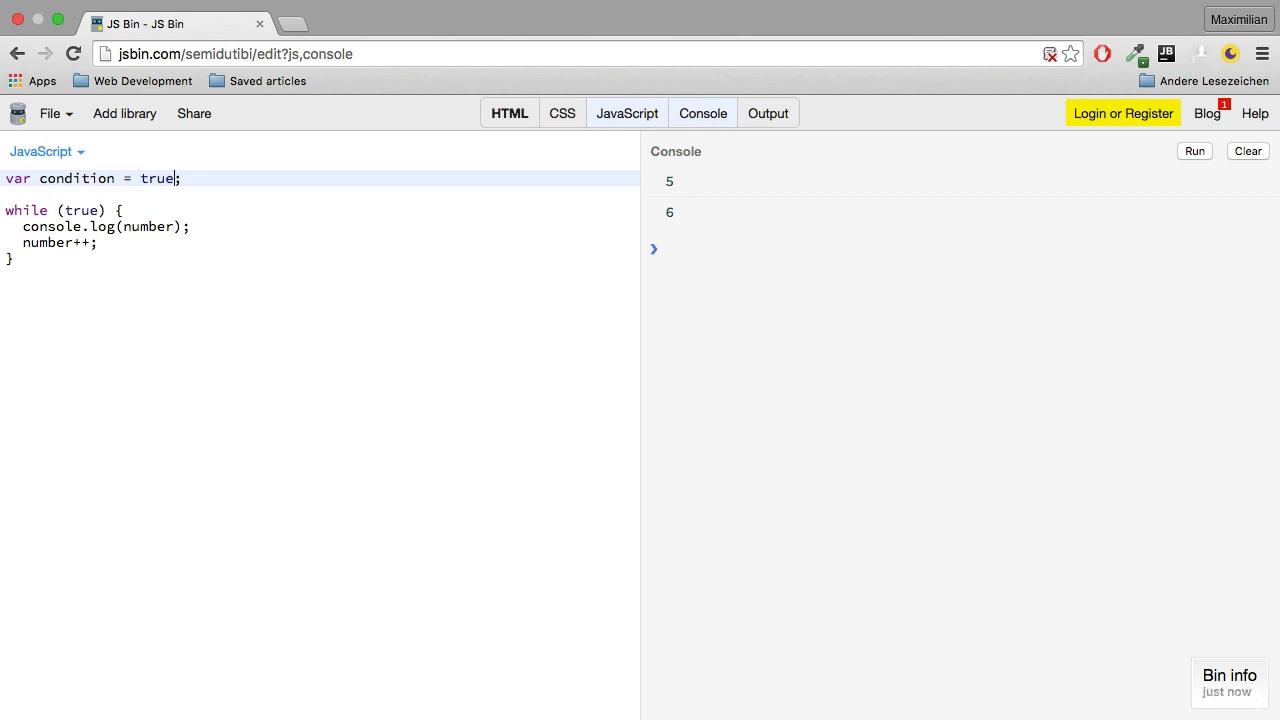
pyautogui.write('condition')
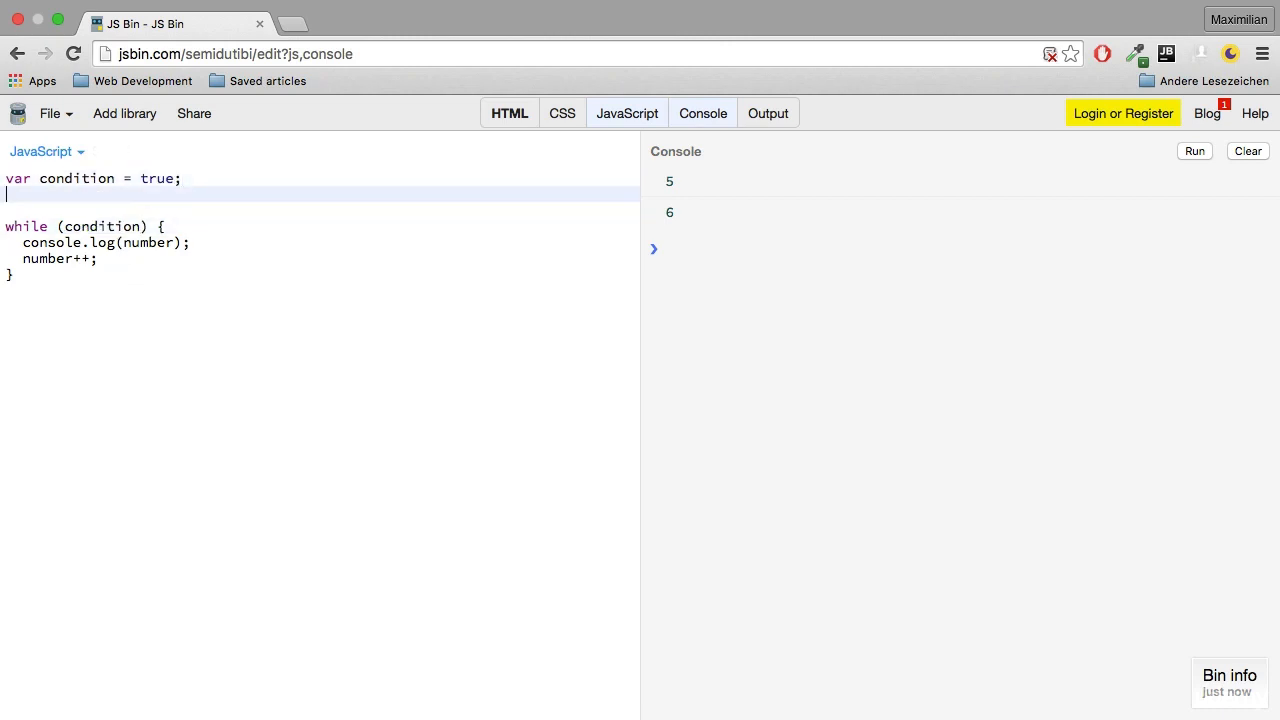
pyautogui.write('var i =')
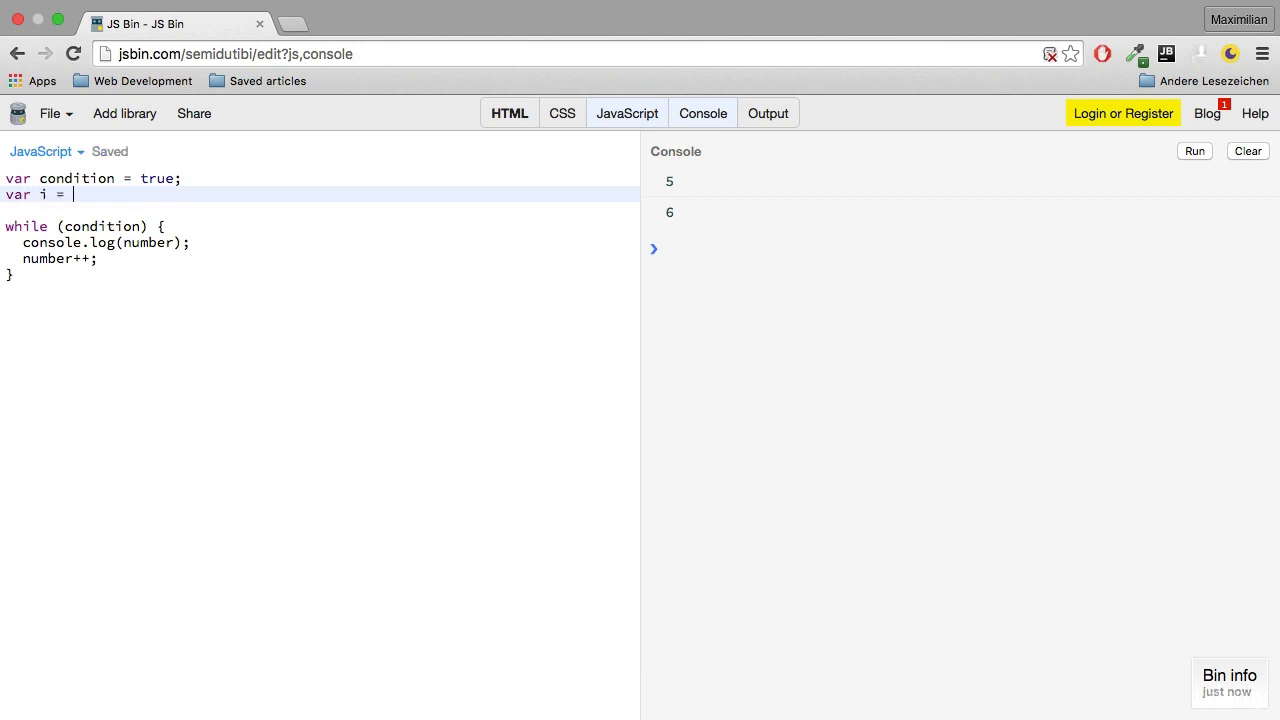
pyautogui.write('2;')
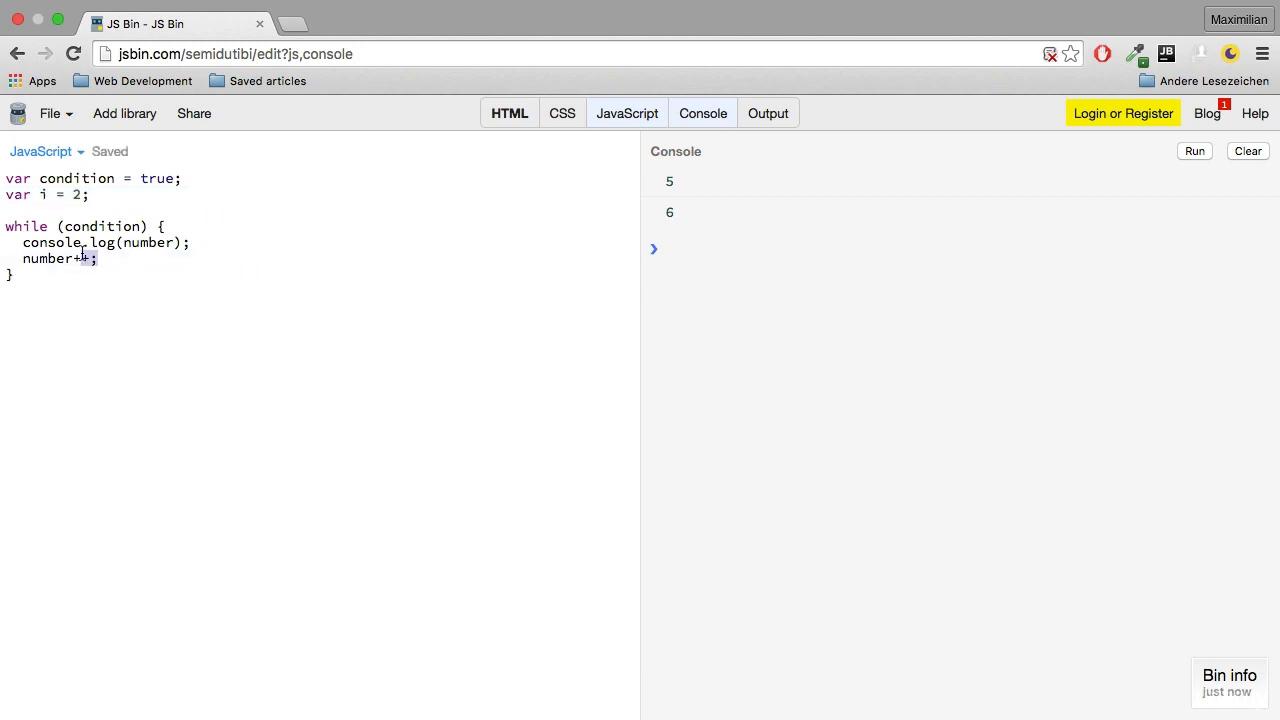
# Rewrite the loop body as if (i == 3) { condition = false; } with console.log(i); i++;.
pyautogui.moveTo(24, 242); pyautogui.dragTo(96, 258)
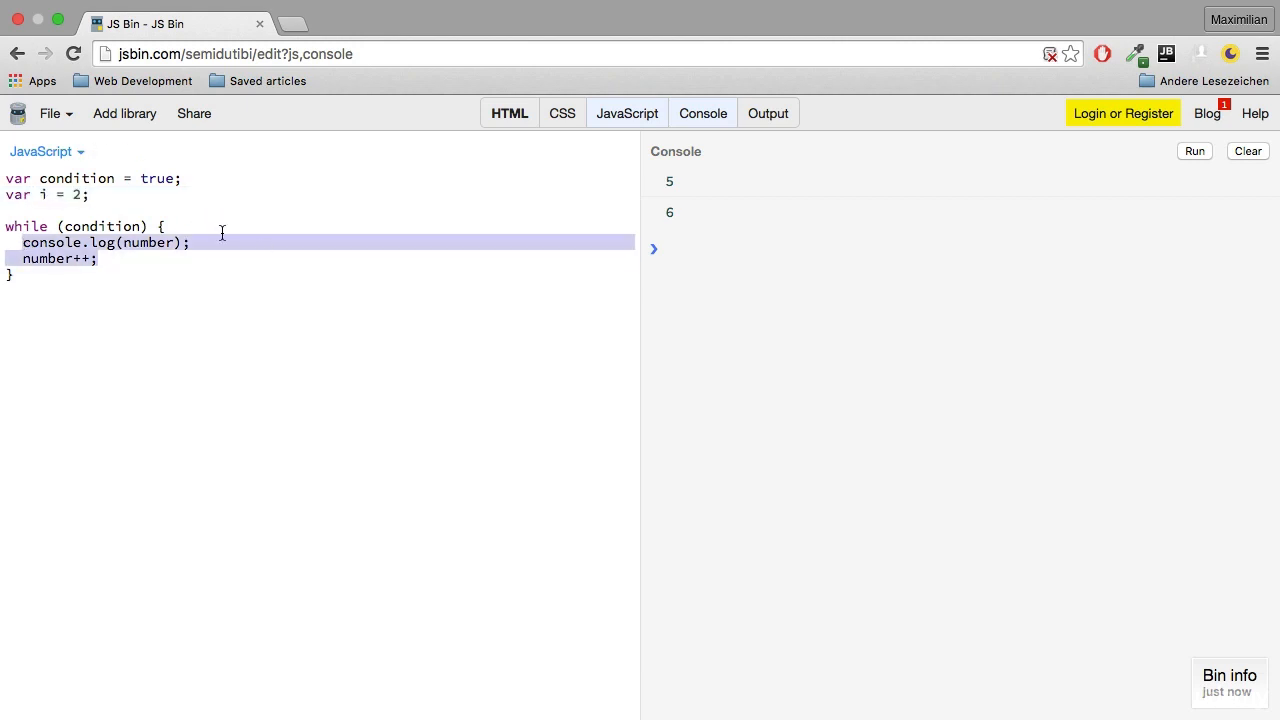
pyautogui.write('if (i ==')
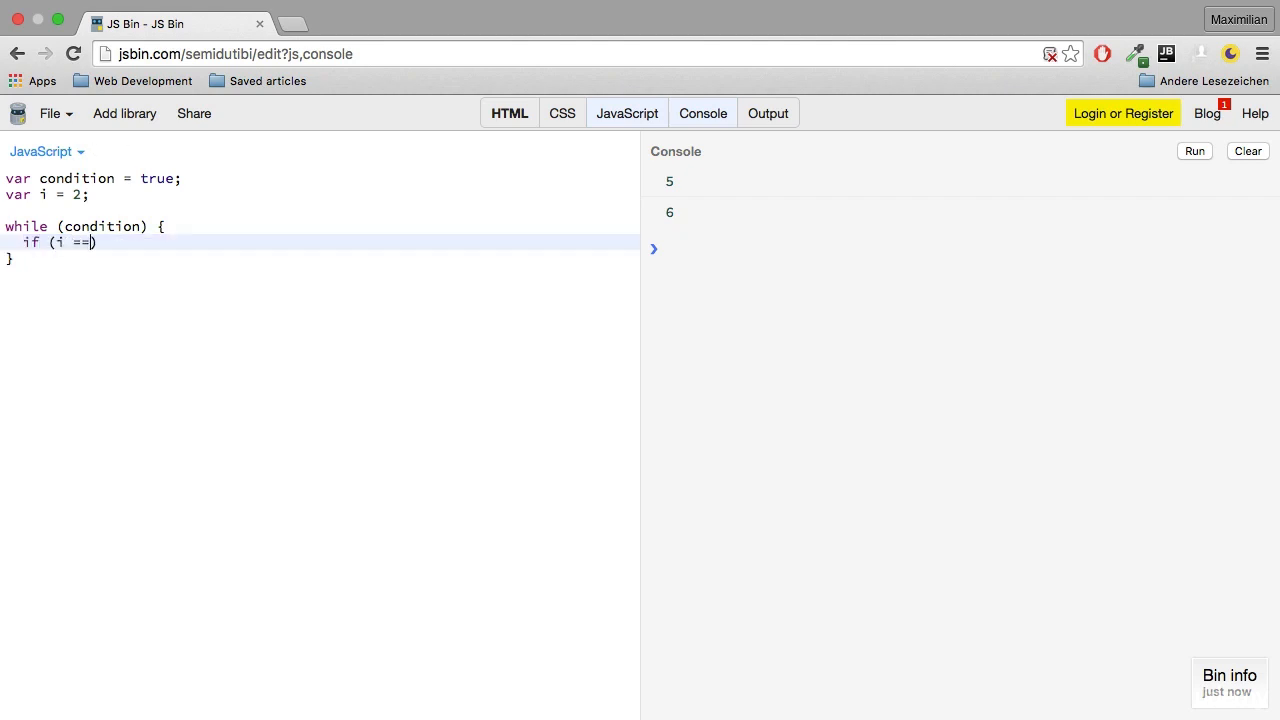
pyautogui.write('3) {')
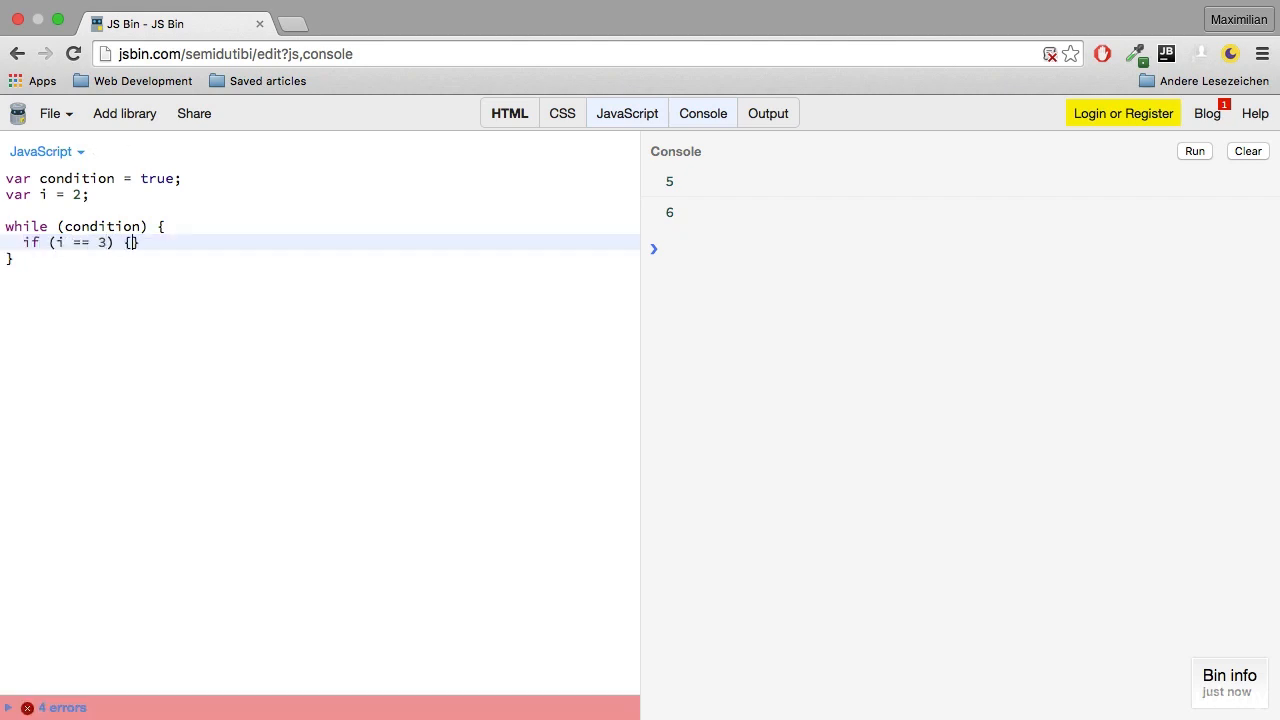
pyautogui.write('condition =')
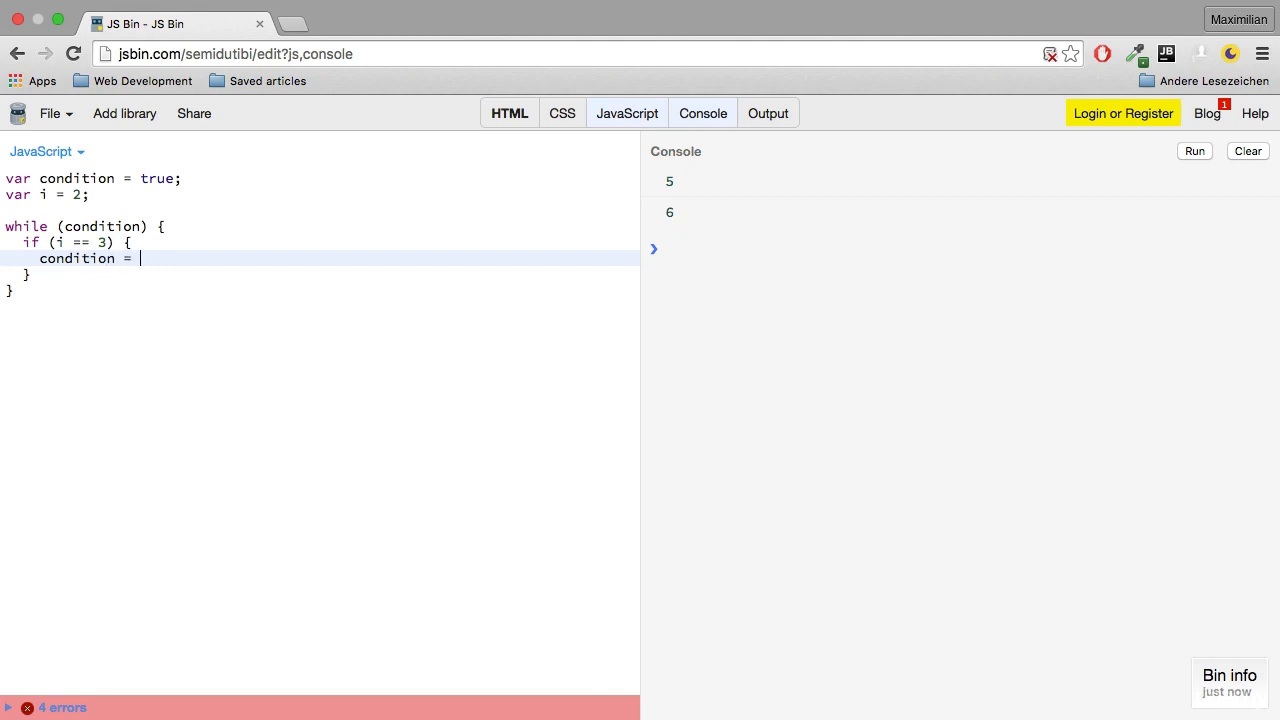
pyautogui.write('false;')
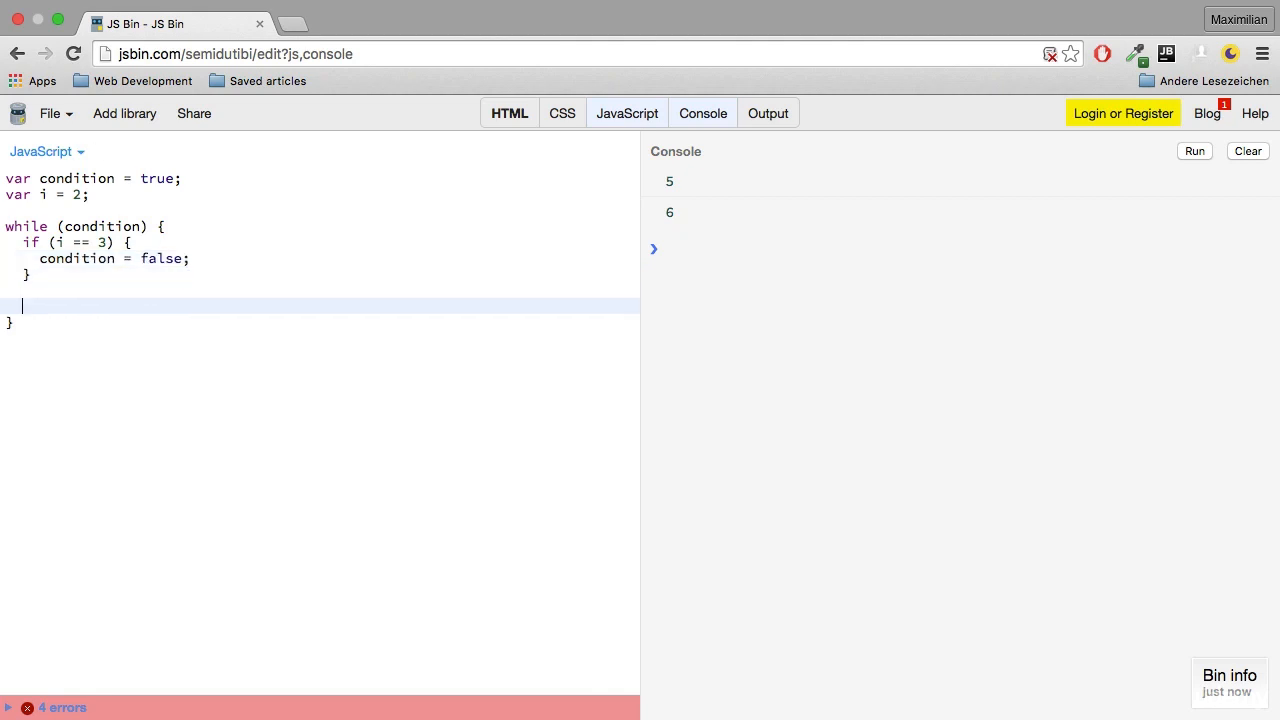
pyautogui.write('consol')
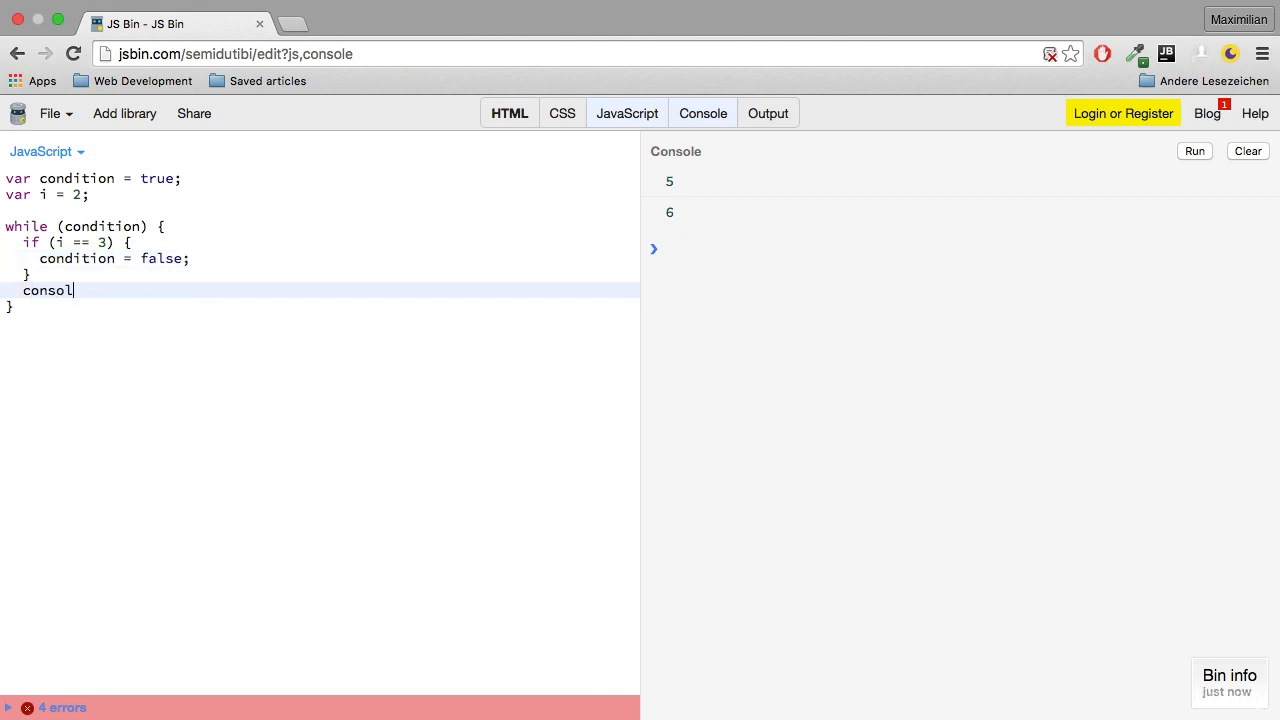
pyautogui.write('e.log(i);')
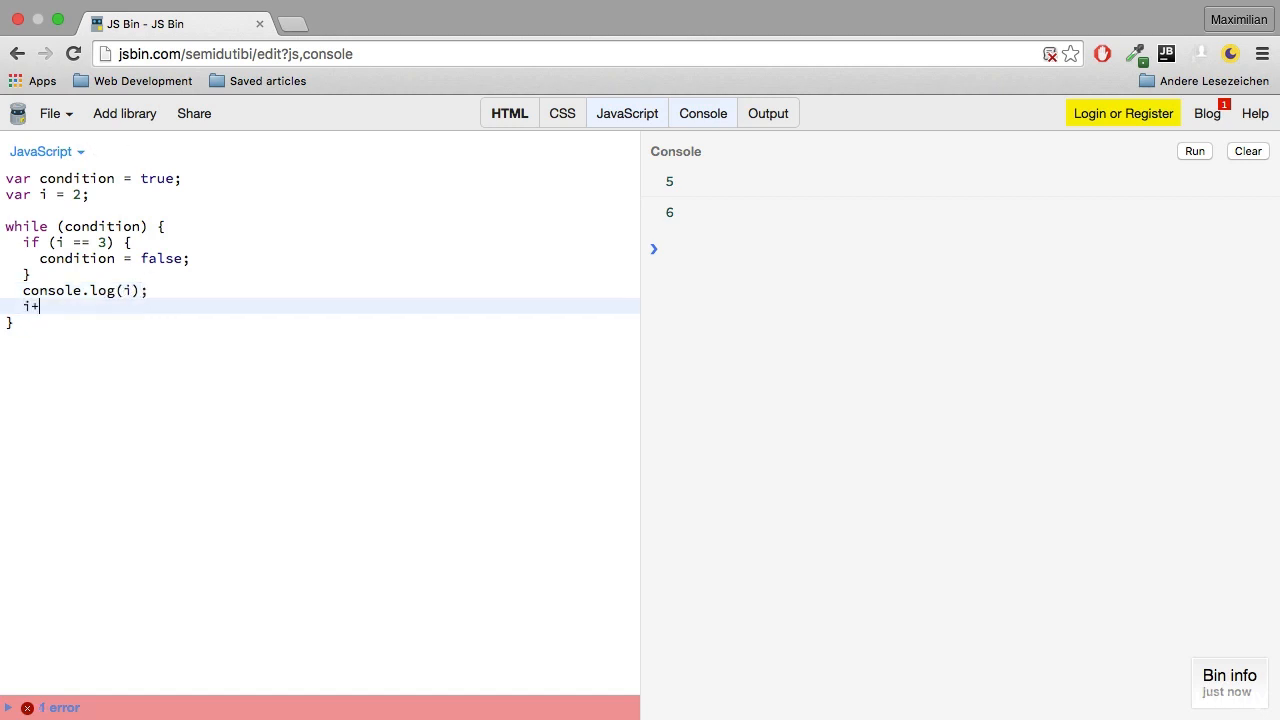
pyautogui.write('+;')
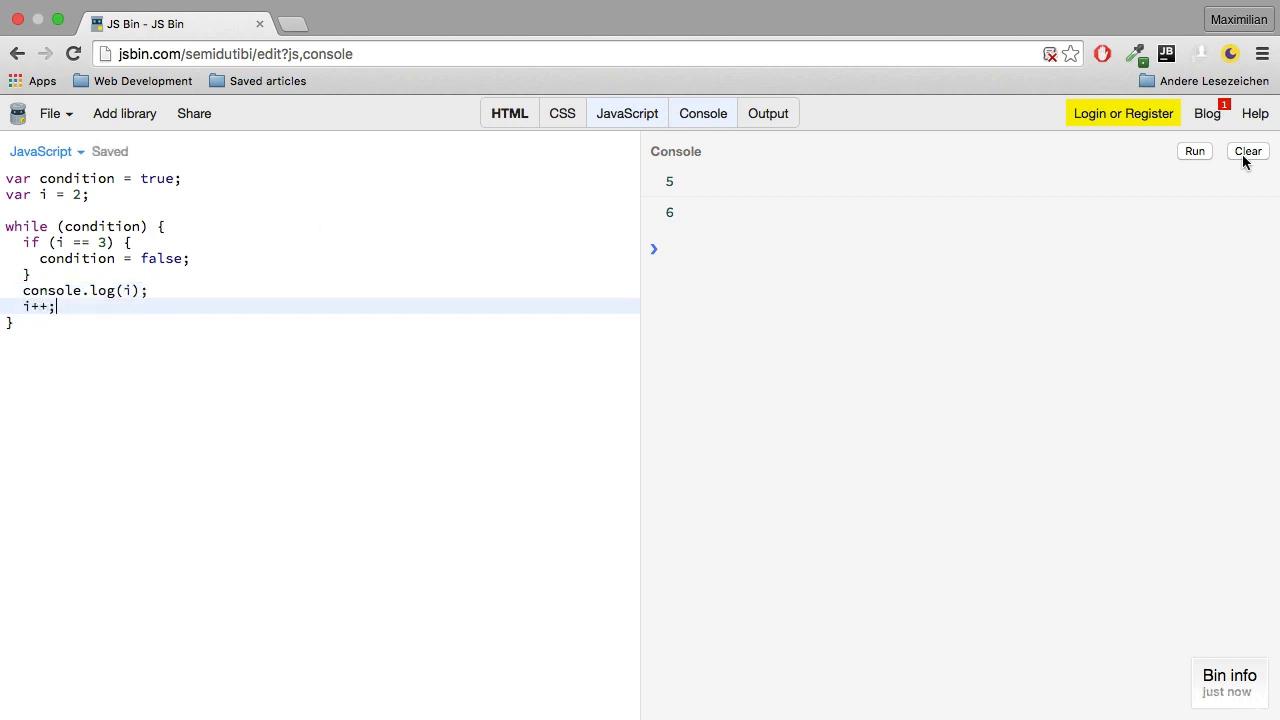
# Clear the console and run the loop to print 2 and 3, then select true for editing.
pyautogui.click(1248, 152)
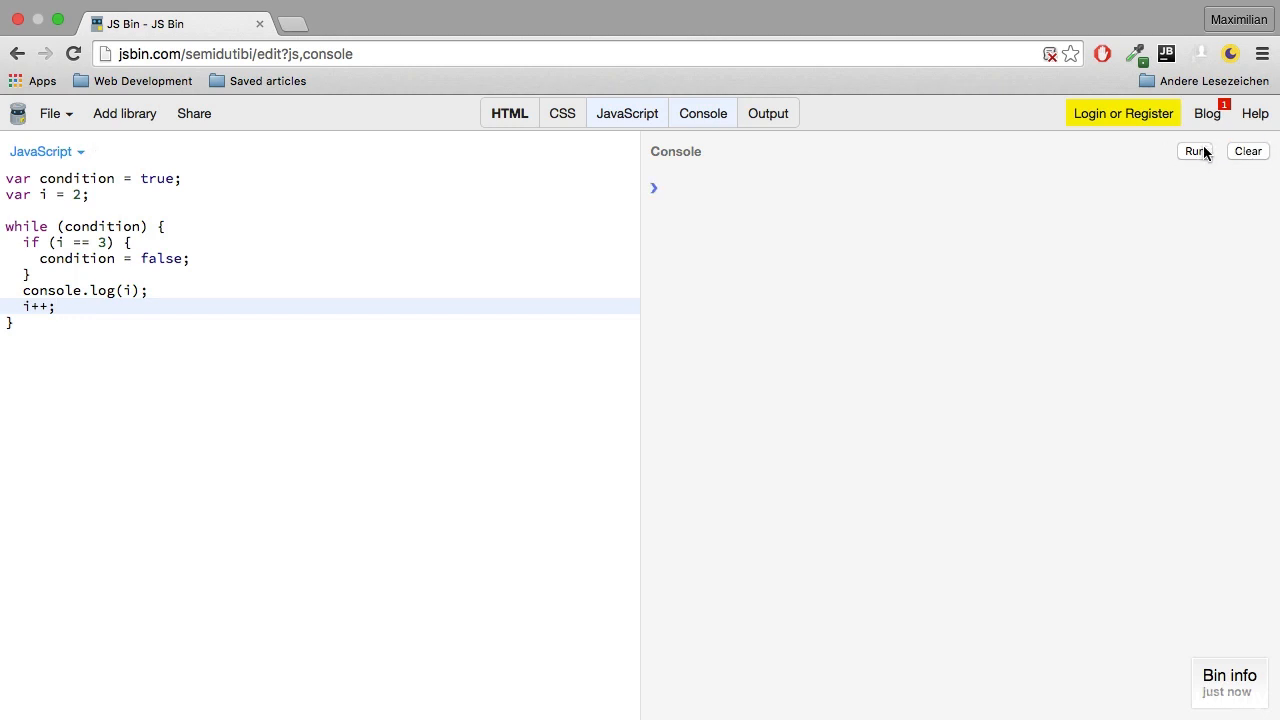
pyautogui.click(1196, 152)
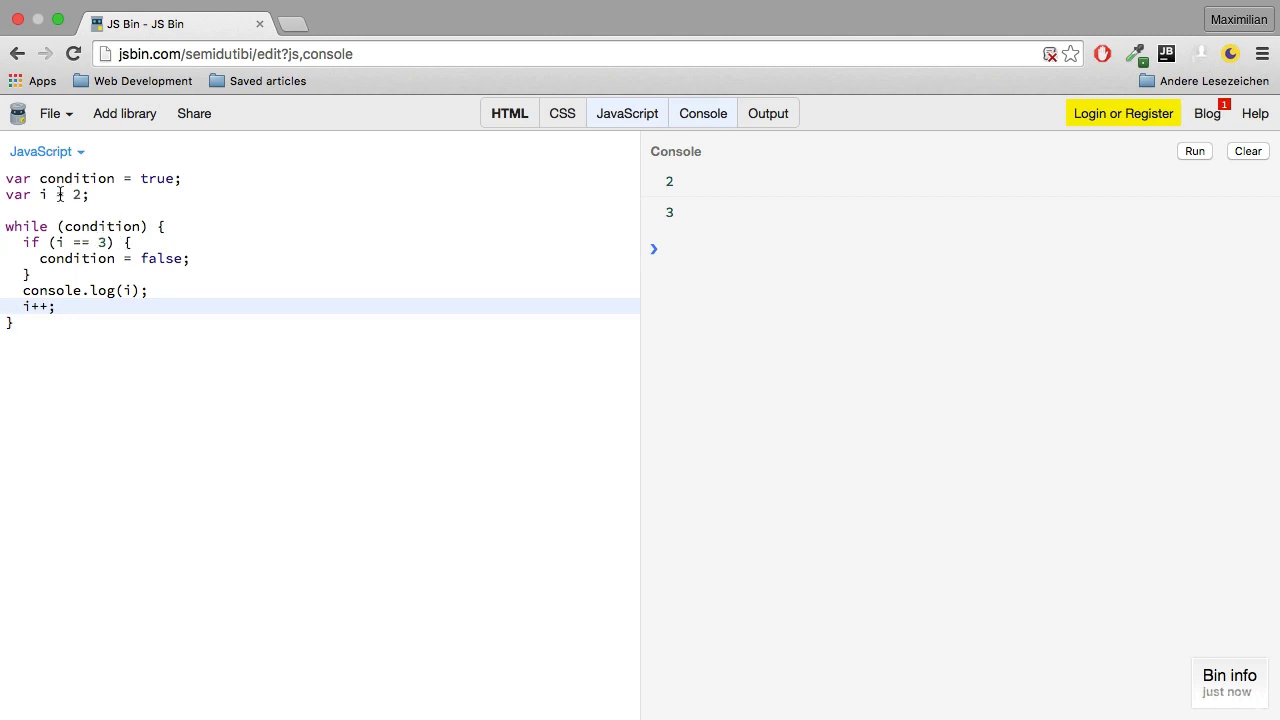
pyautogui.doubleClick(36, 306)
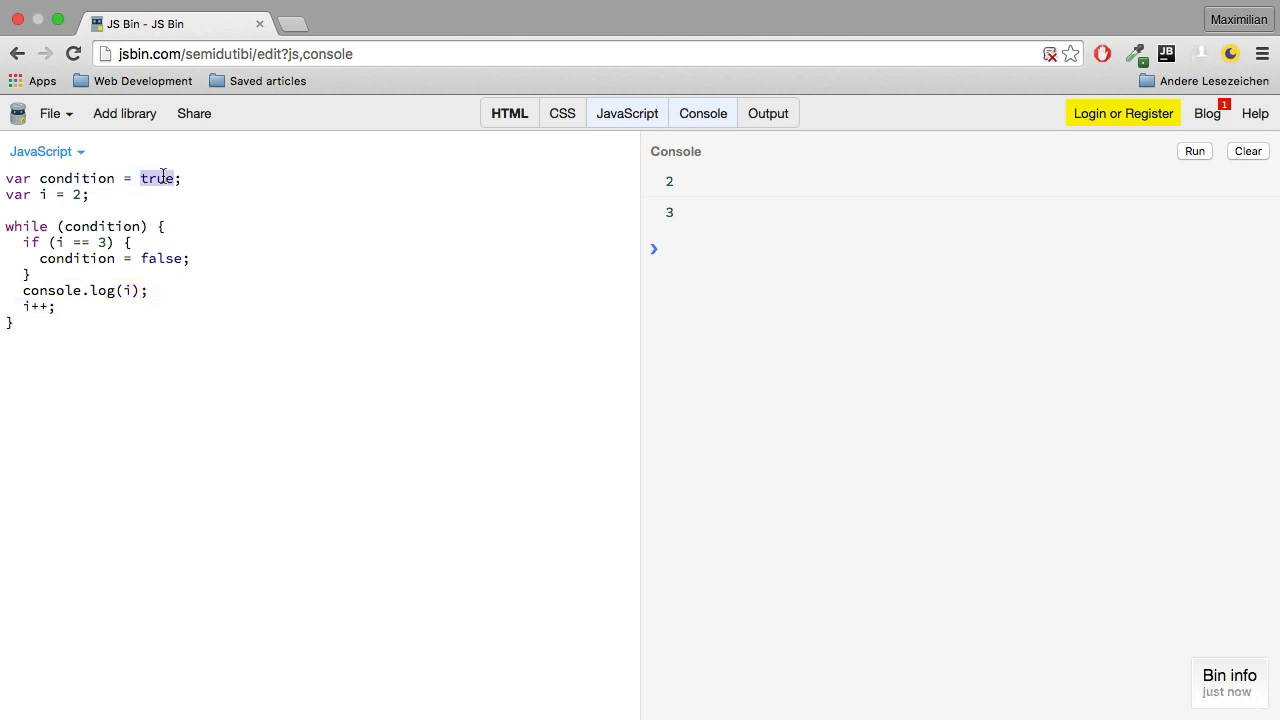
# Set condition to false, make the loop body console.log('Executed');, and clear the console.
pyautogui.write('false')
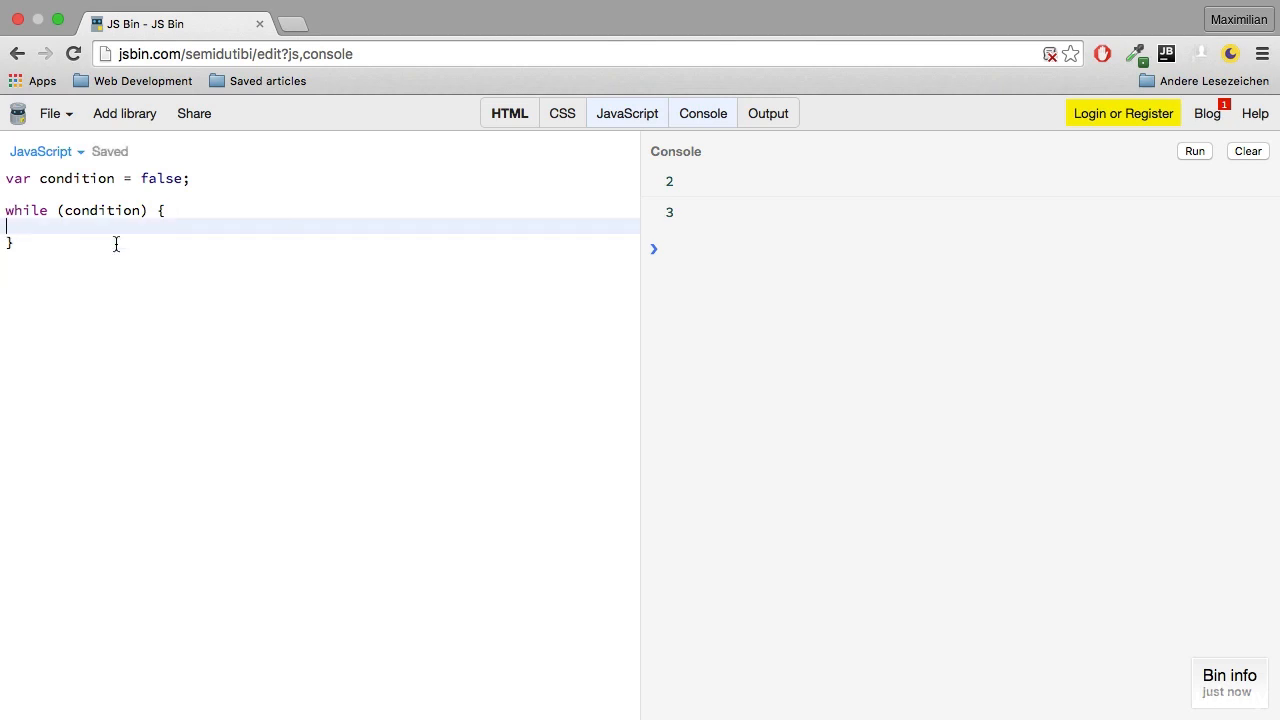
pyautogui.write('console.l')
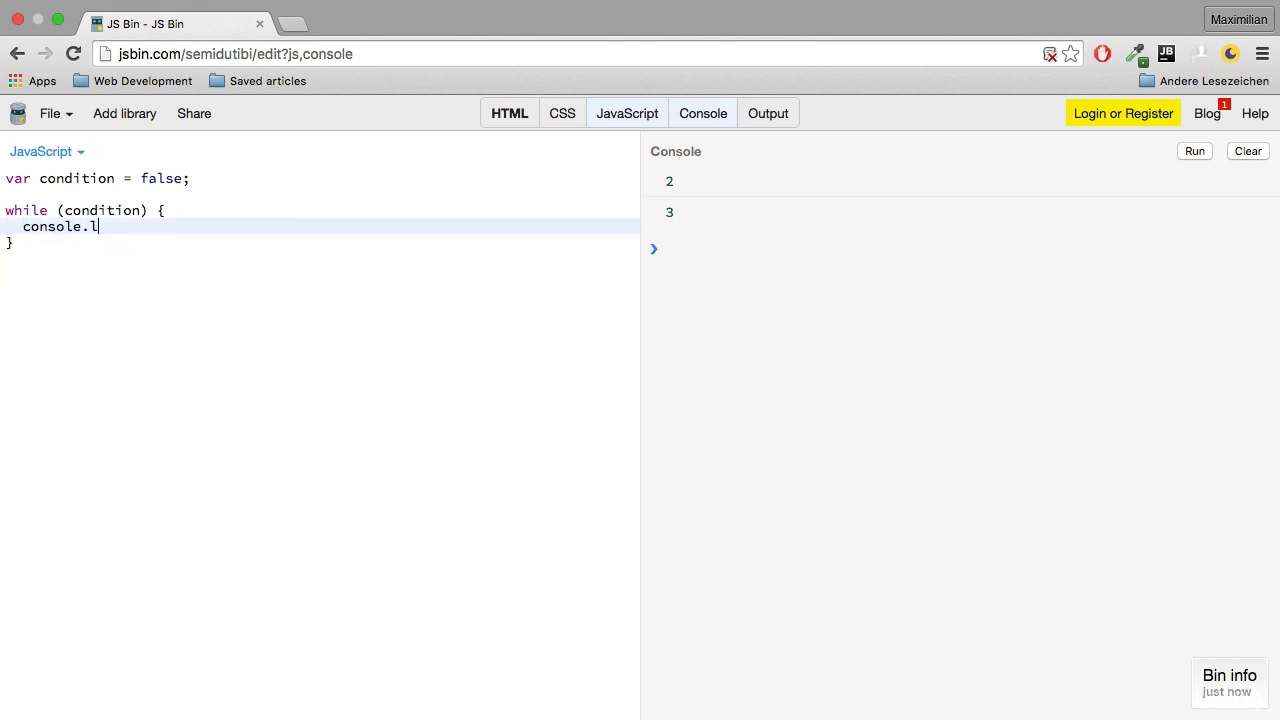
pyautogui.write('og()')
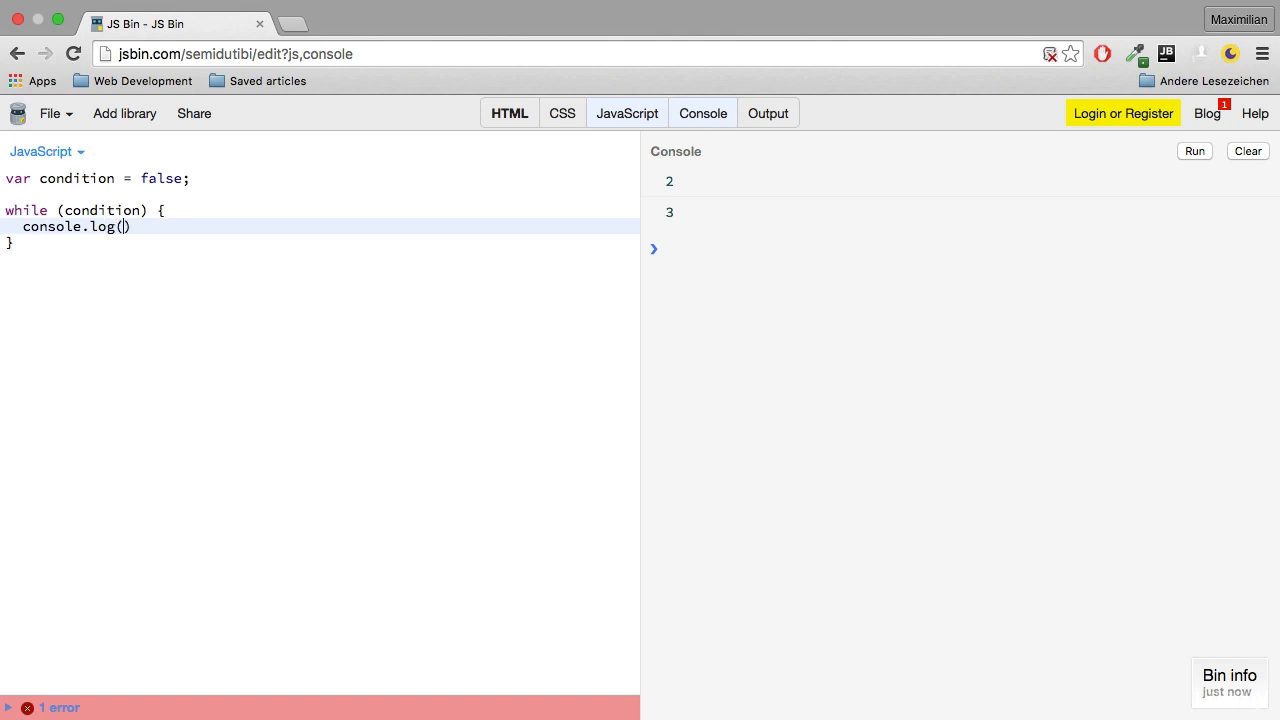
pyautogui.write("'Executed'")
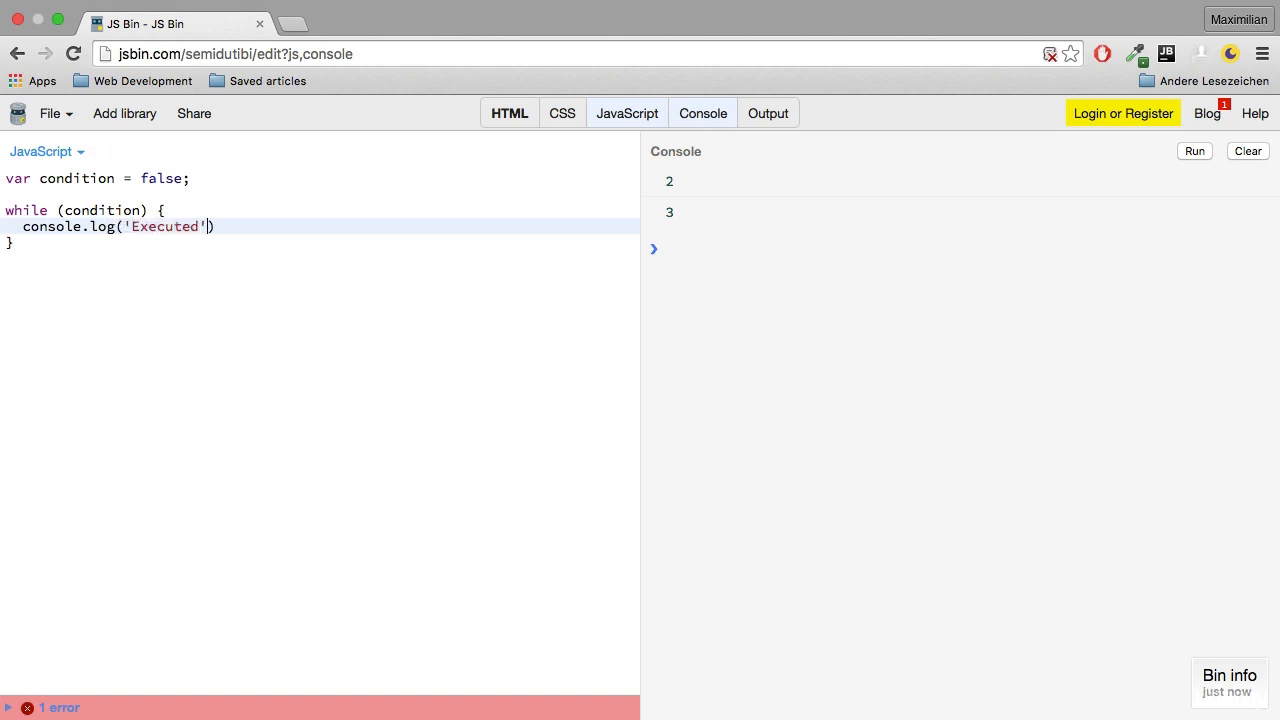
pyautogui.write(';')
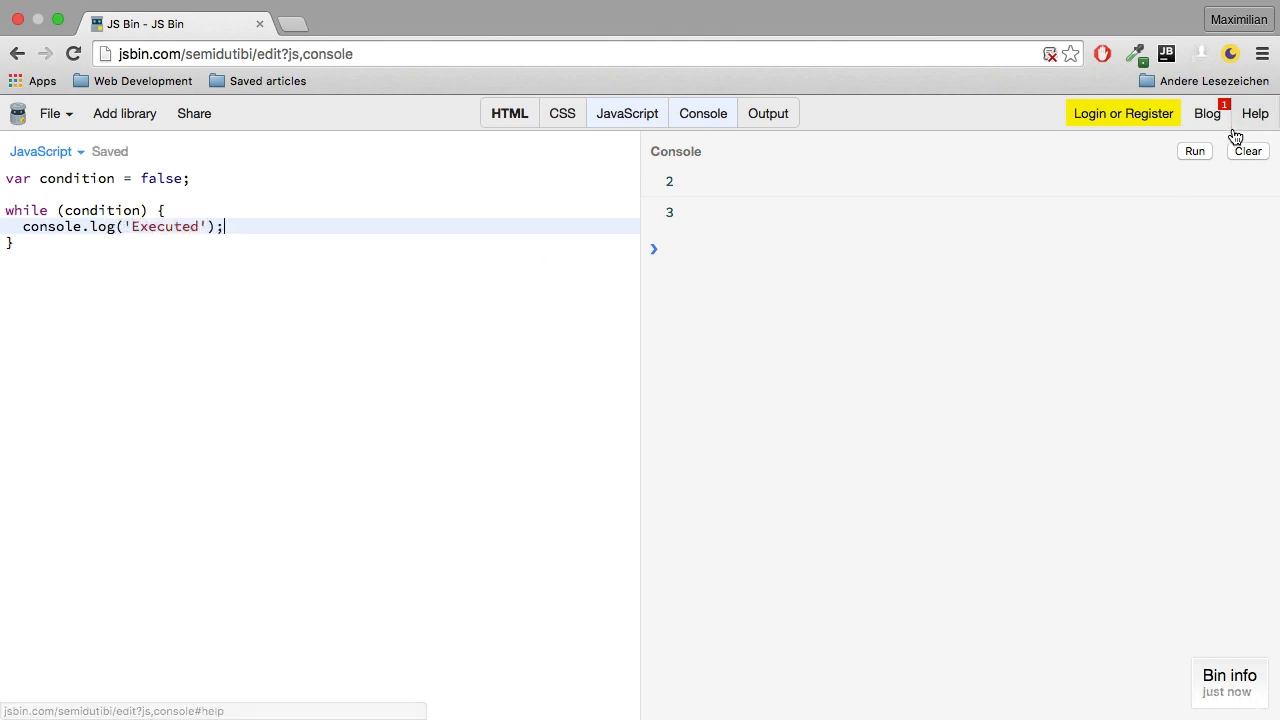
pyautogui.click(1248, 152)
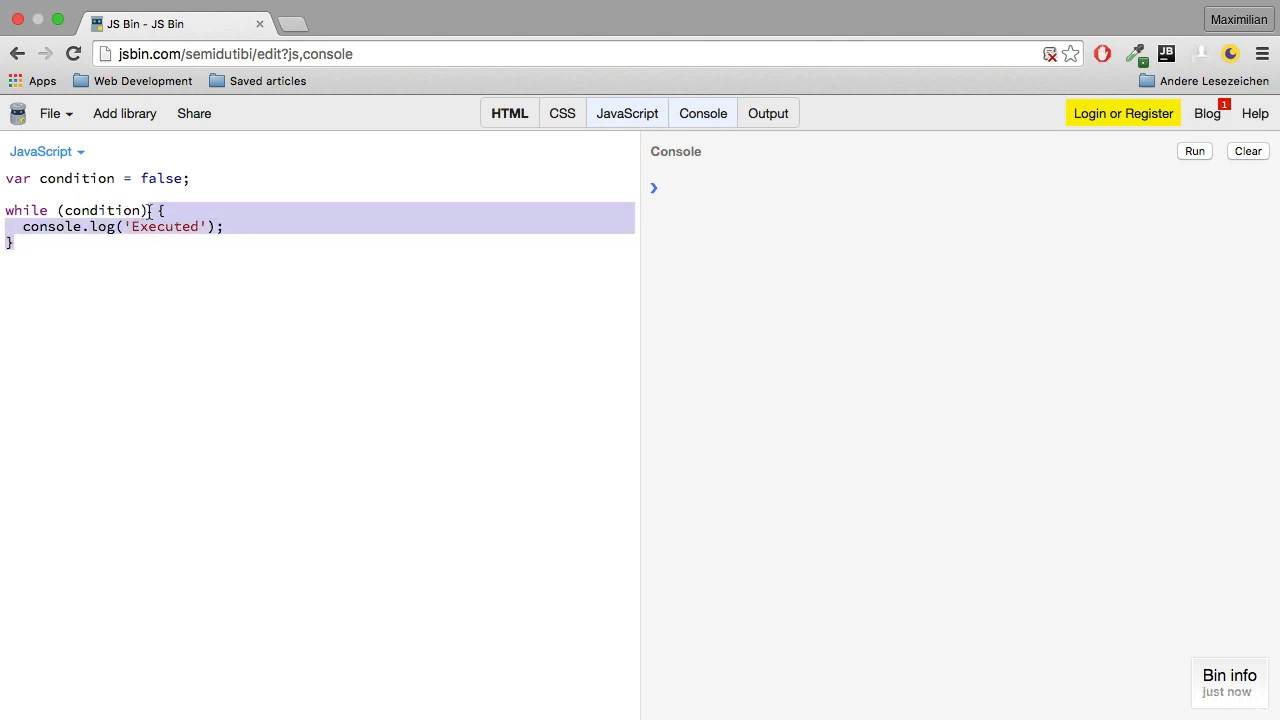
# Remove the while body and restructure as do { } followed by while (condition);.
pyautogui.press('Delete')
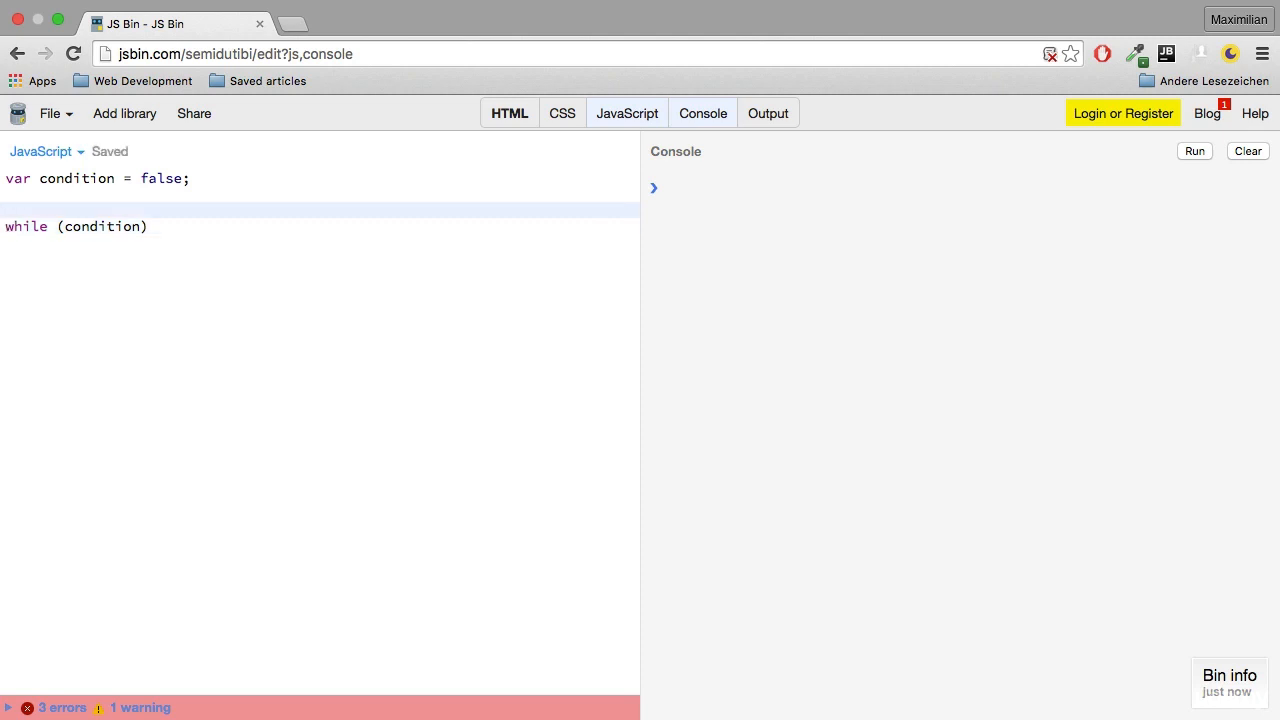
pyautogui.write('do')
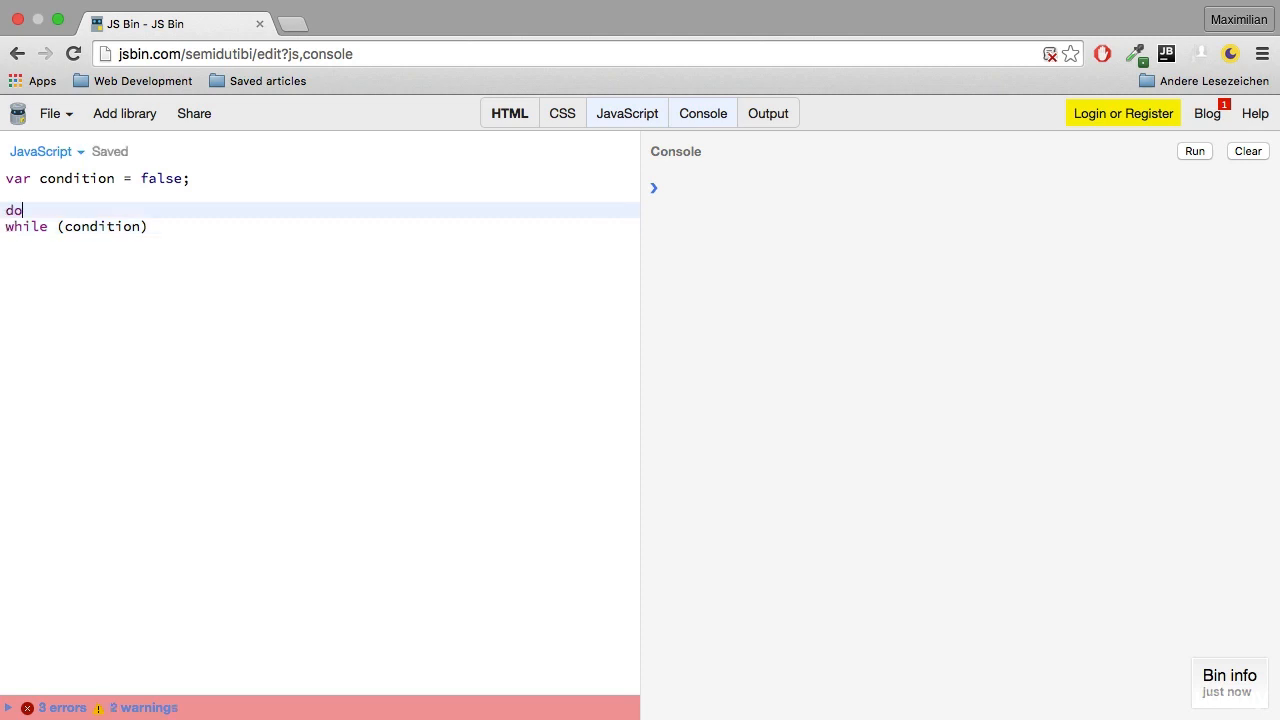
pyautogui.write('{')
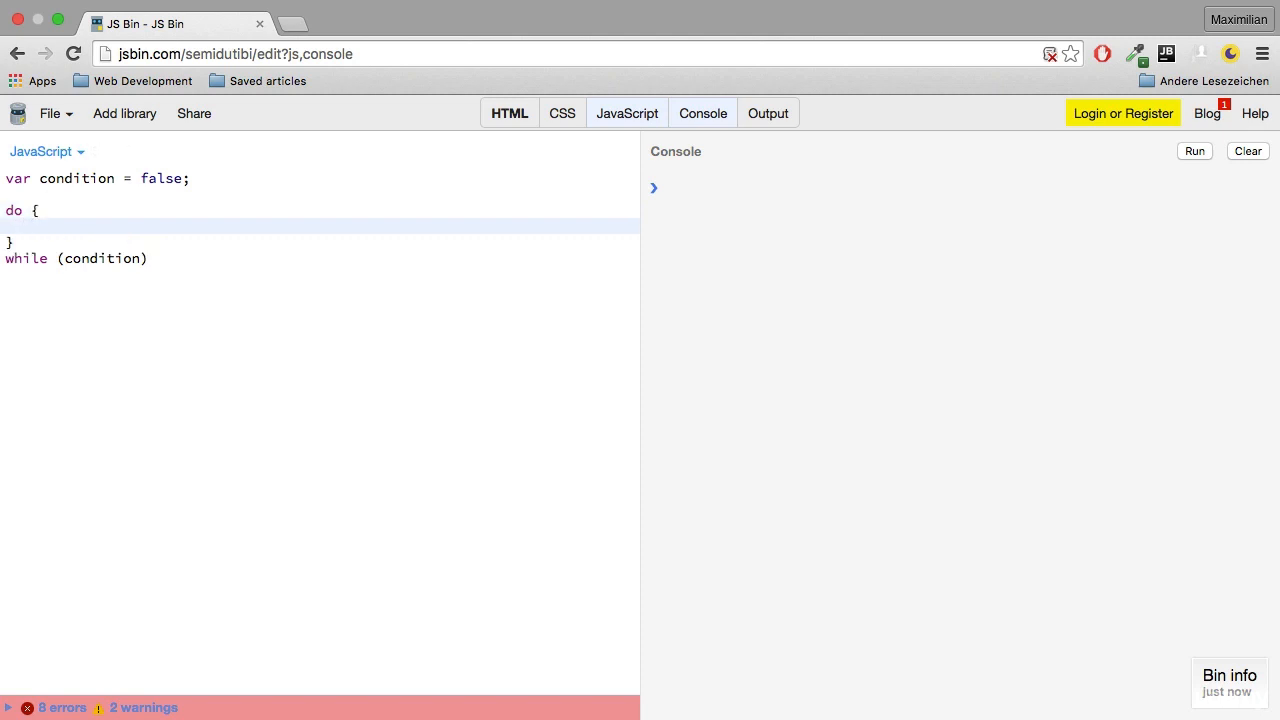
pyautogui.click(244, 258)
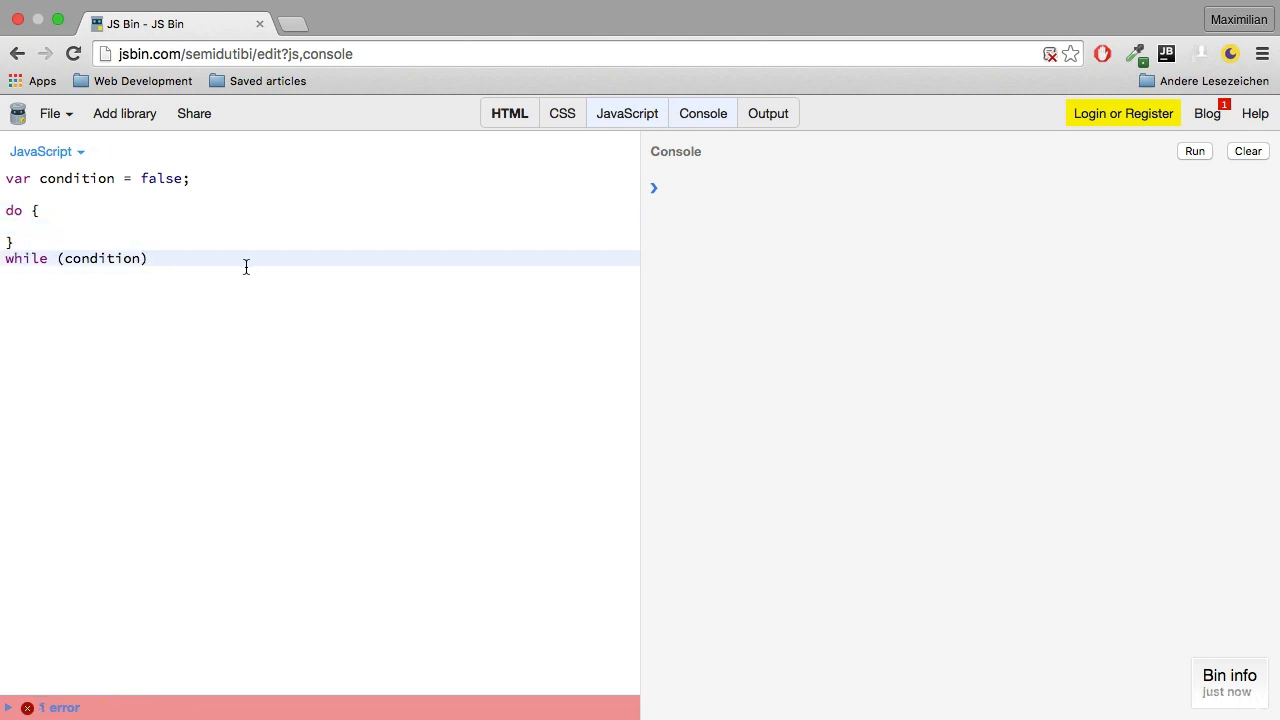
pyautogui.write(';')
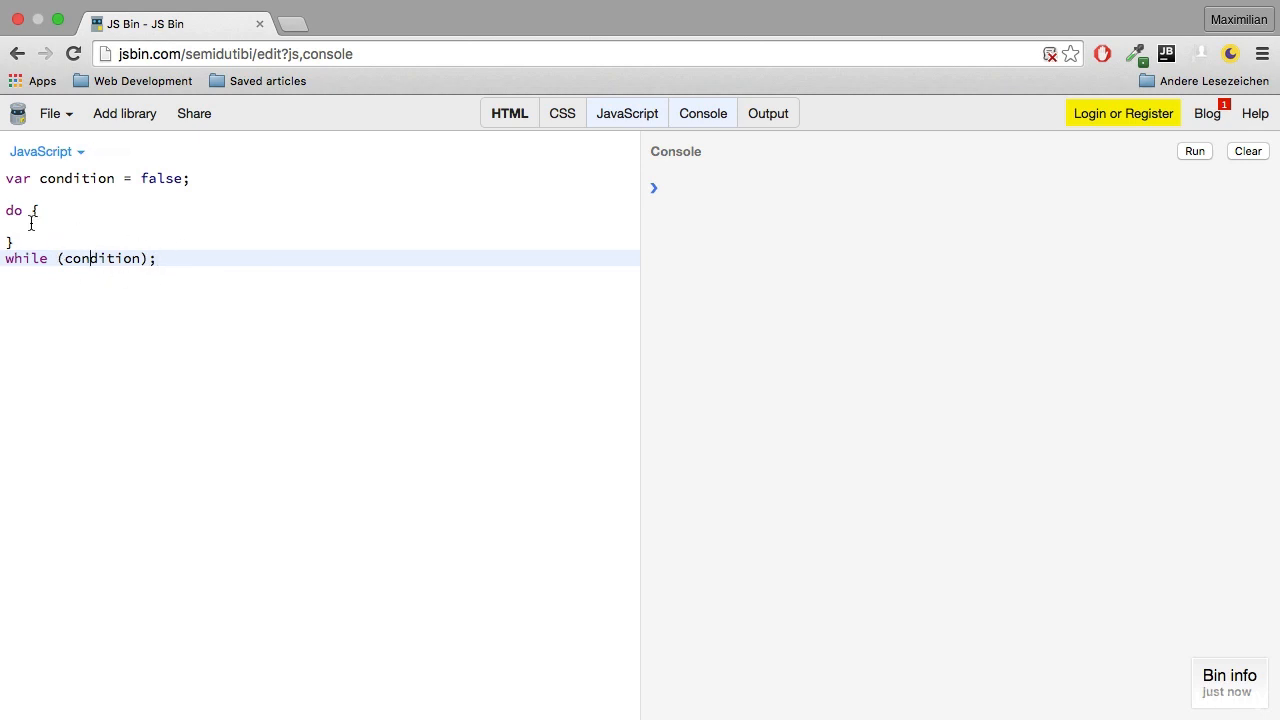
# Write console.log('Executed') inside the do block.
pyautogui.click(30, 226)
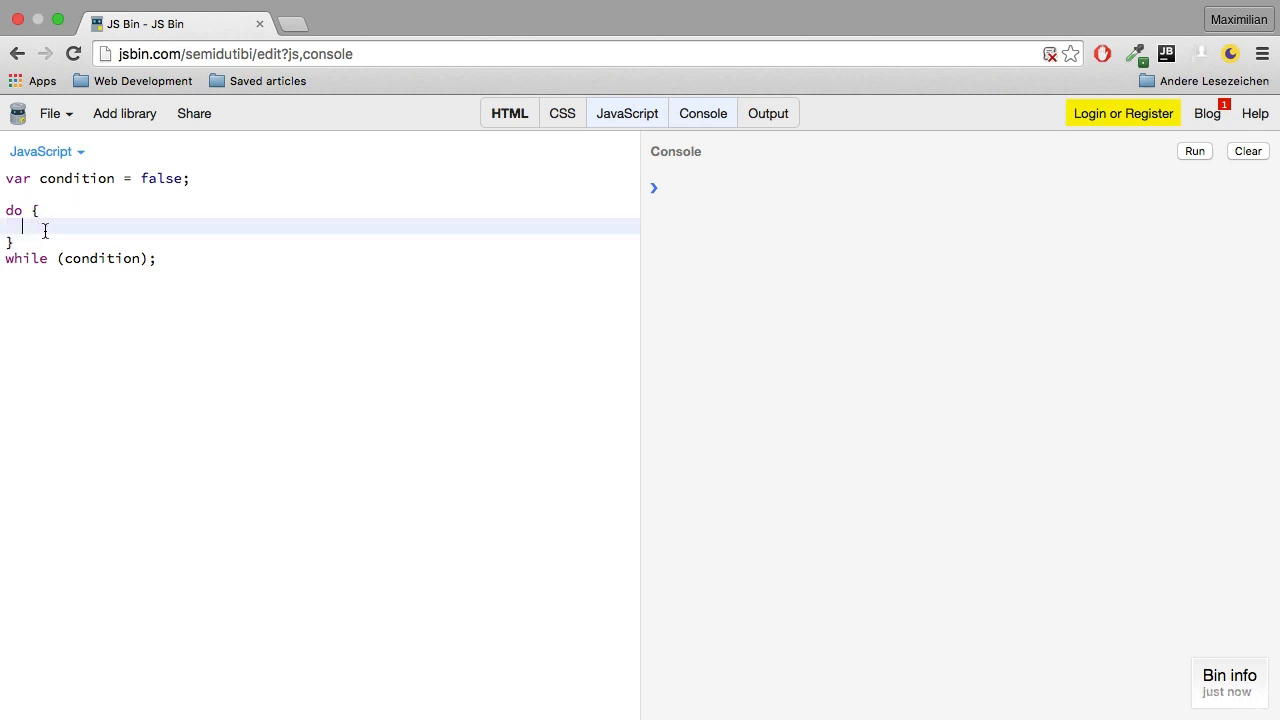
pyautogui.write('console.l')
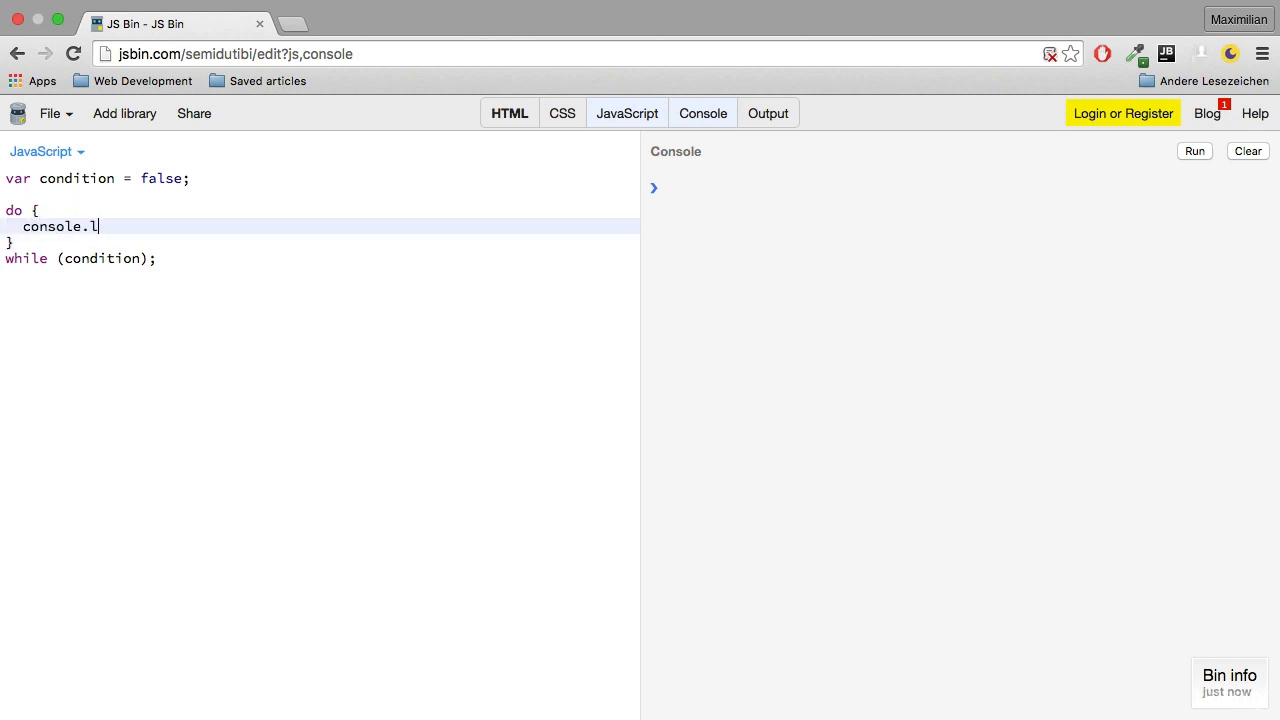
pyautogui.write("og('Ex')")
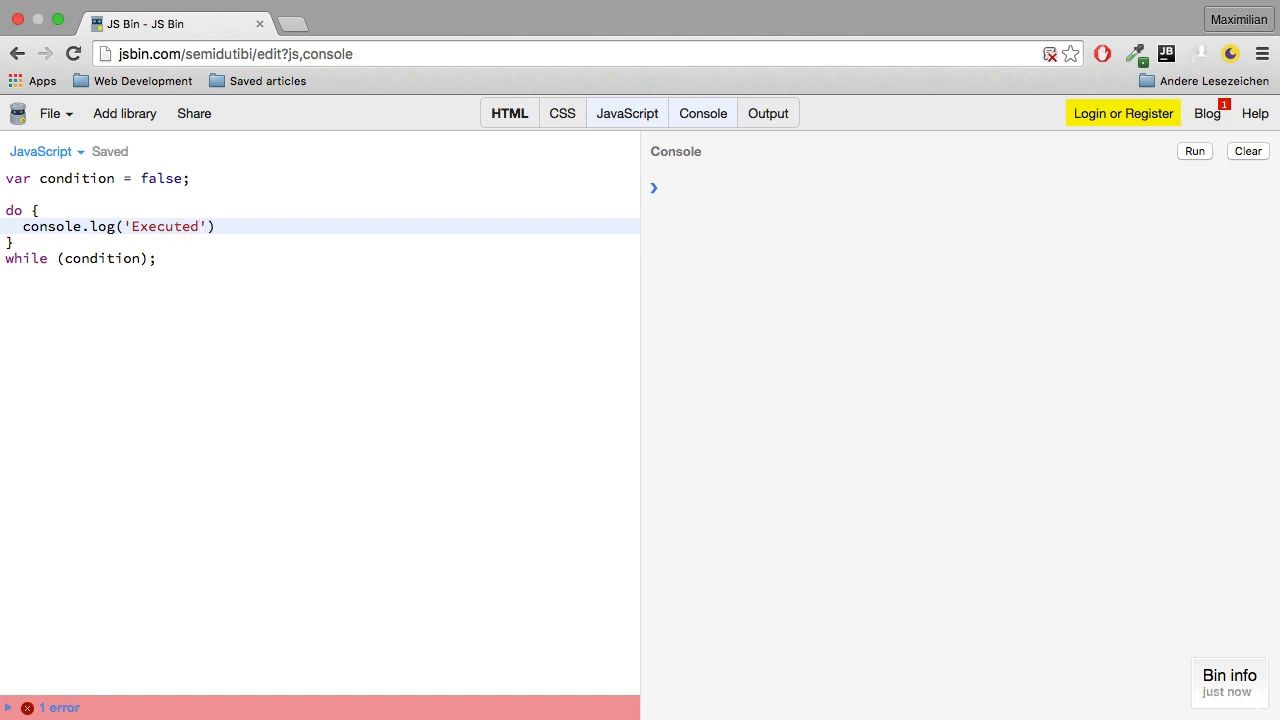
# Finish the statement, run the do-while so 'Executed' prints once, and highlight the do block.
pyautogui.write(';')
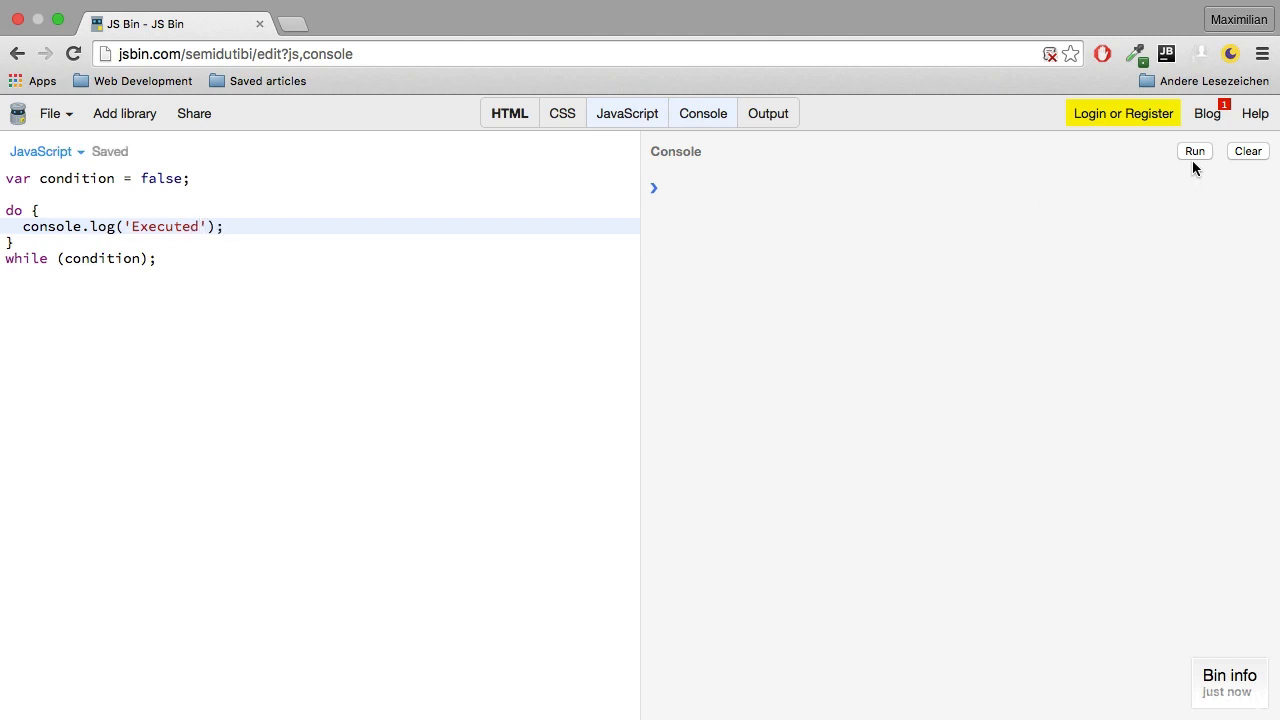
pyautogui.click(1194, 152)
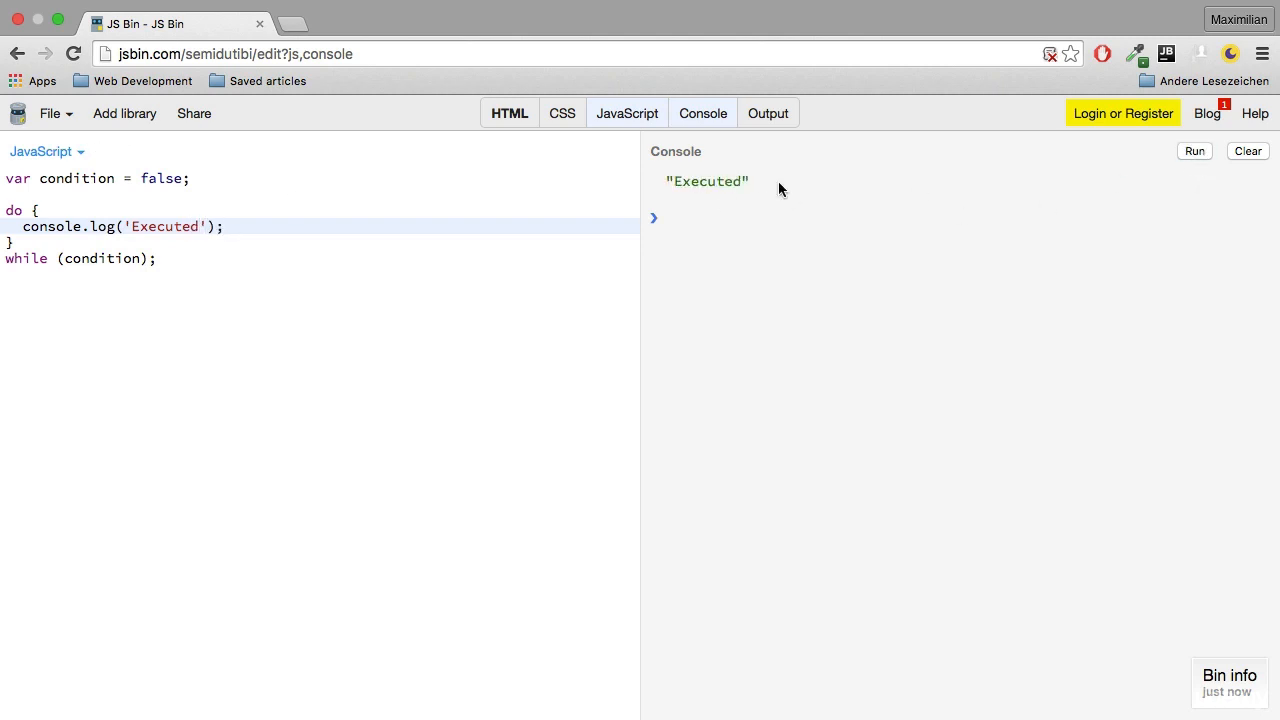
pyautogui.moveTo(286, 194)
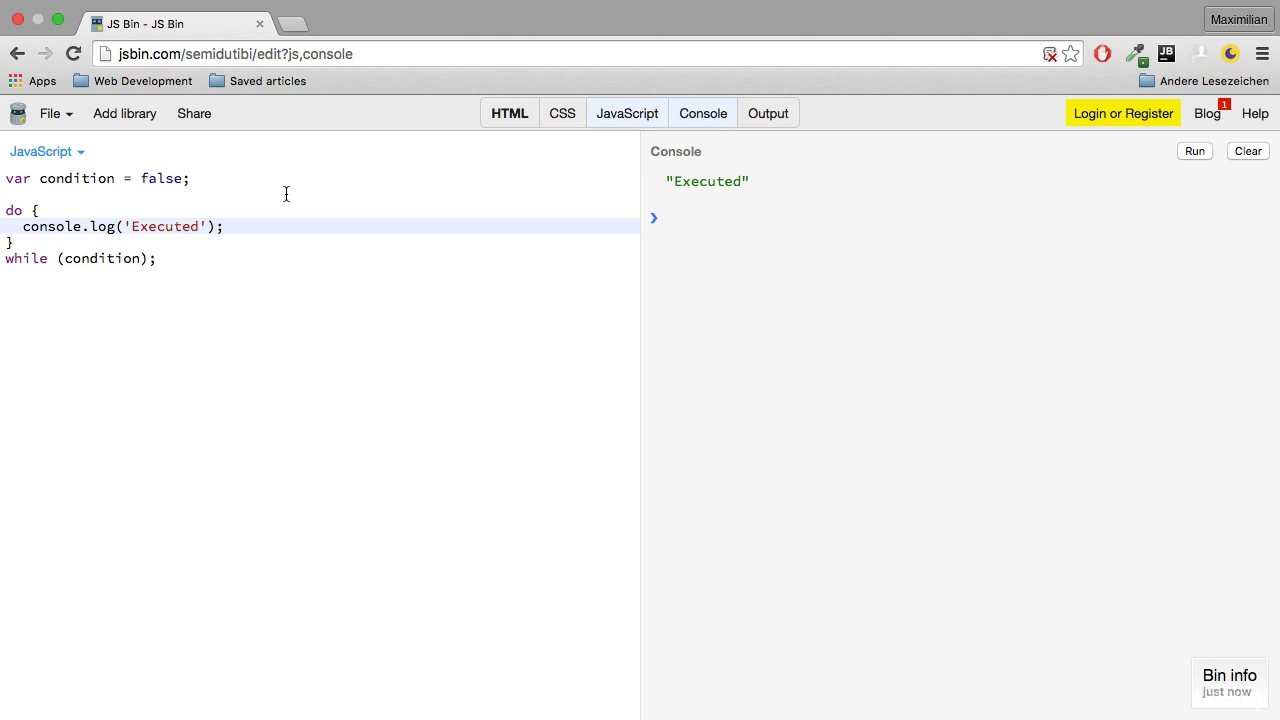
pyautogui.moveTo(180, 242)
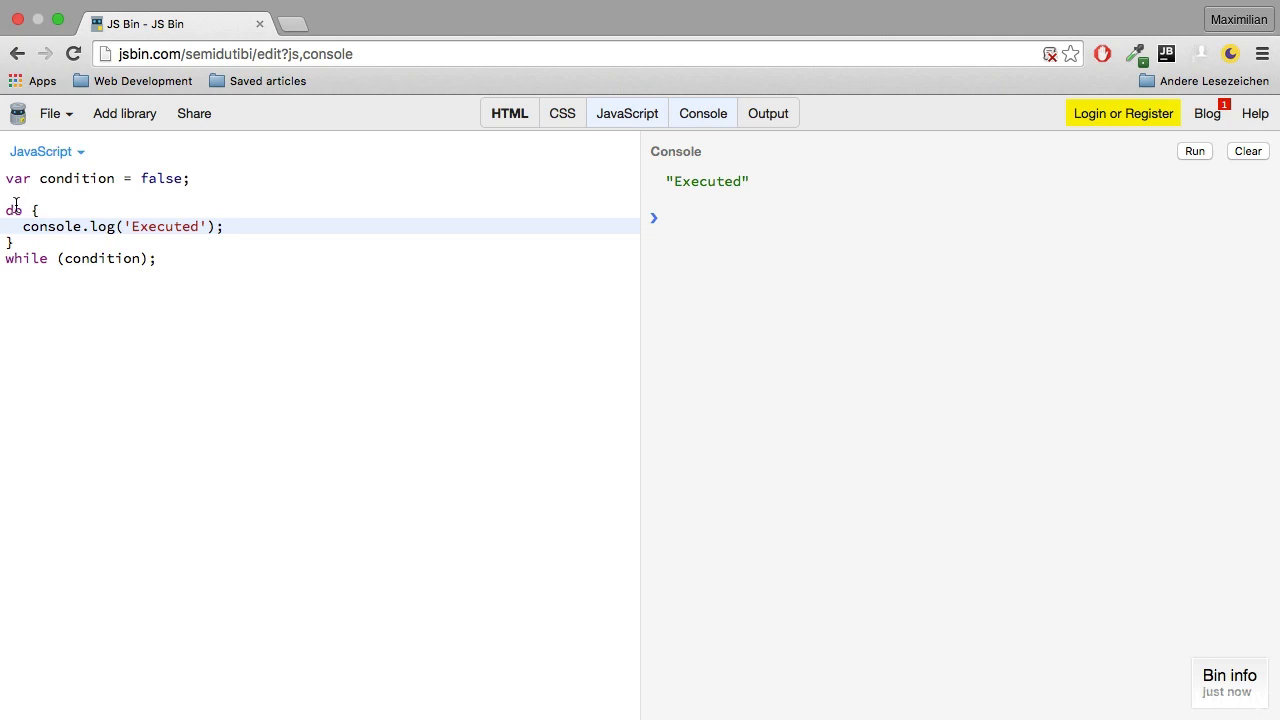
pyautogui.moveTo(8, 210); pyautogui.dragTo(40, 242)
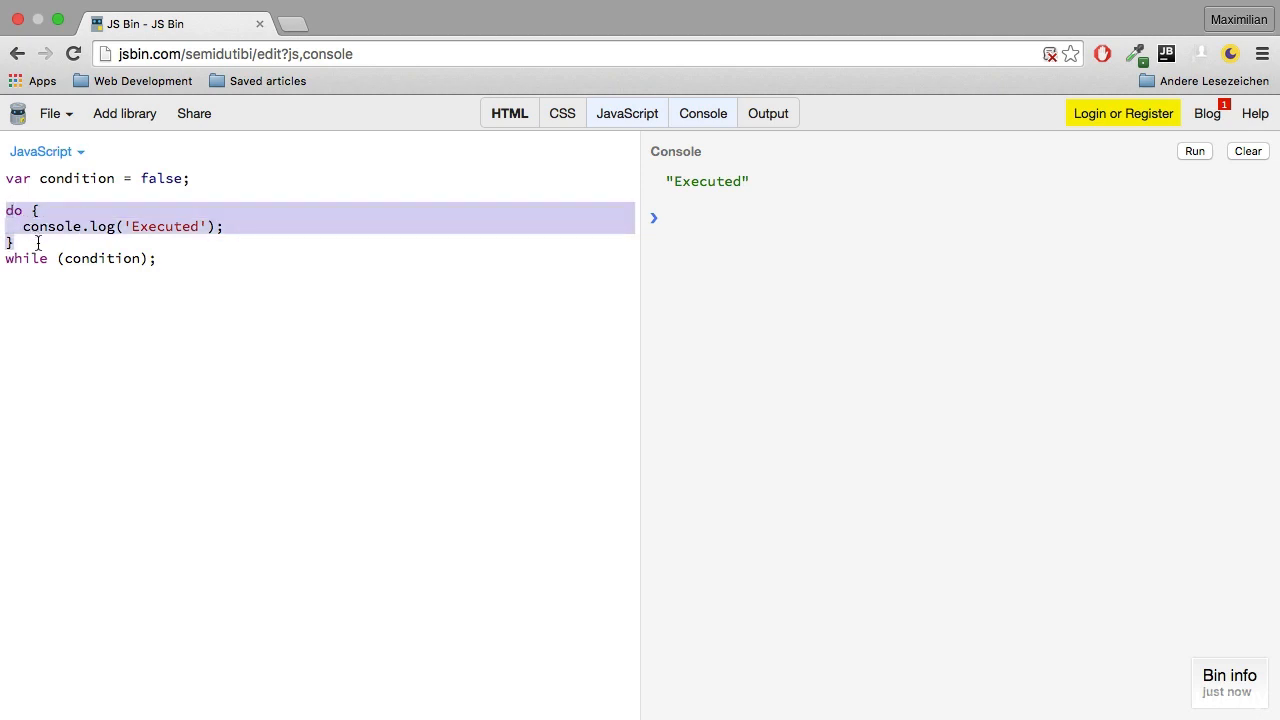